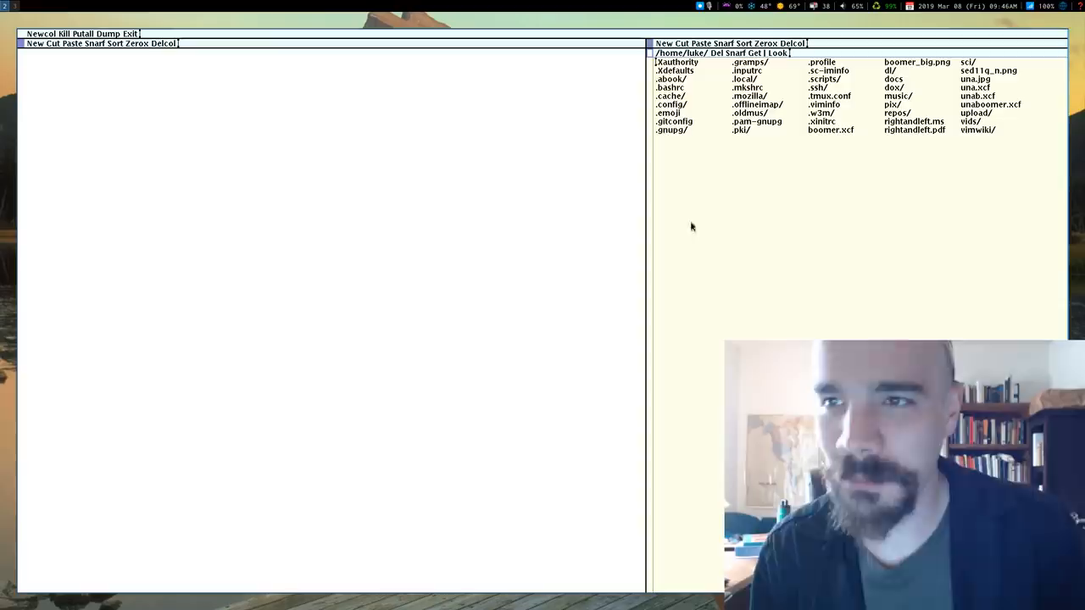
mouse_move(464, 288)
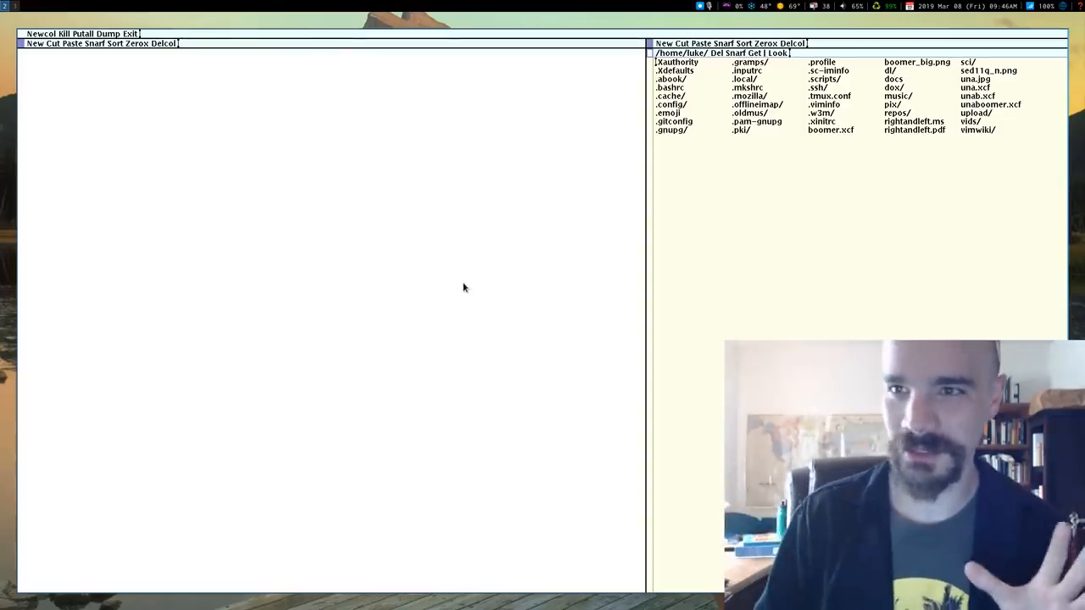
mouse_move(262, 107)
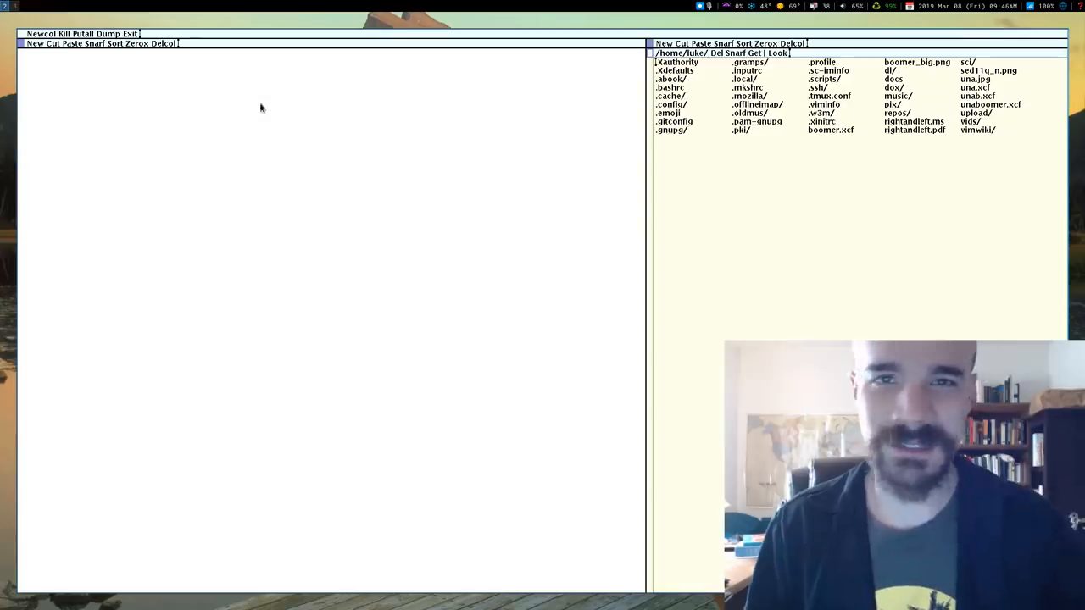
mouse_move(297, 107)
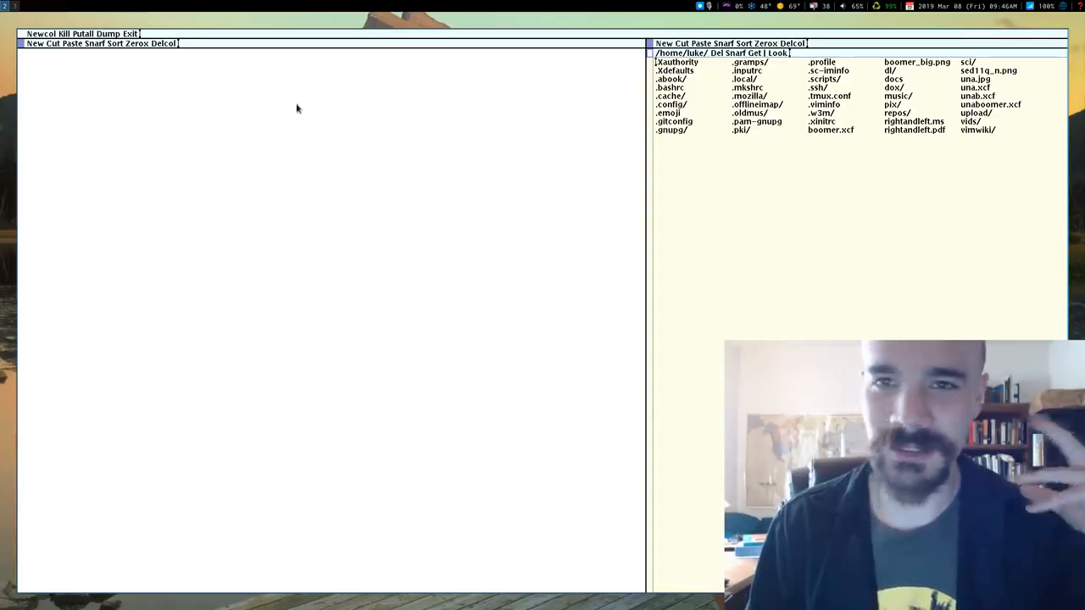
mouse_move(434, 144)
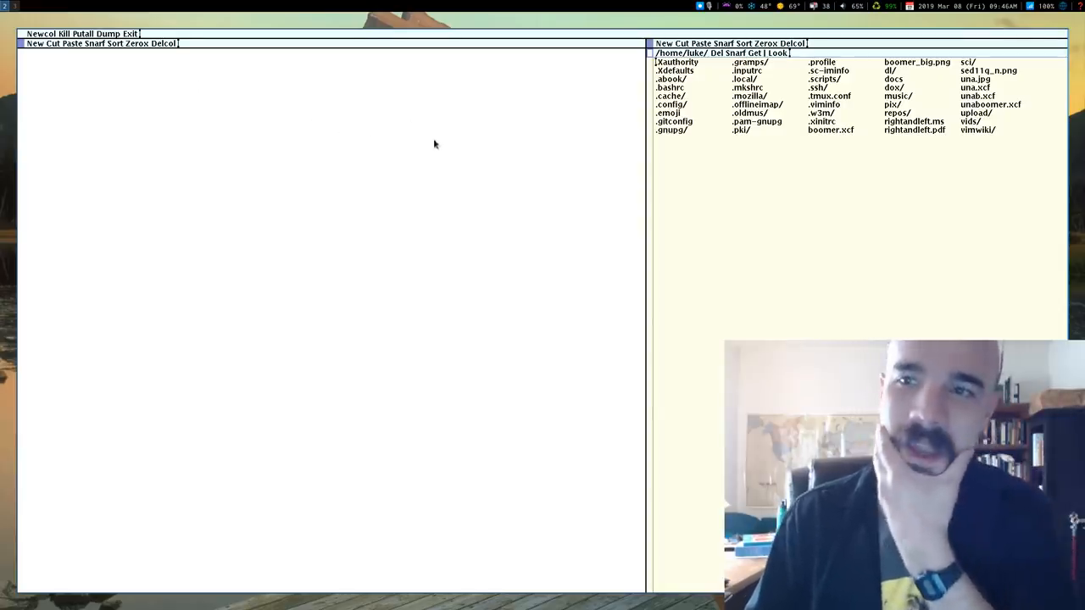
mouse_move(489, 181)
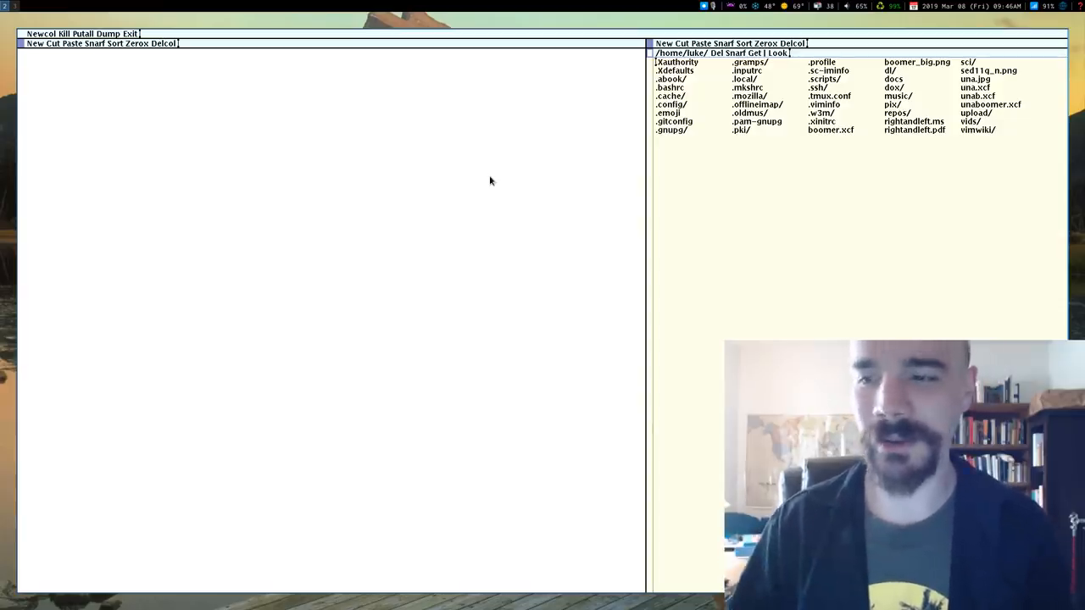
mouse_move(686, 183)
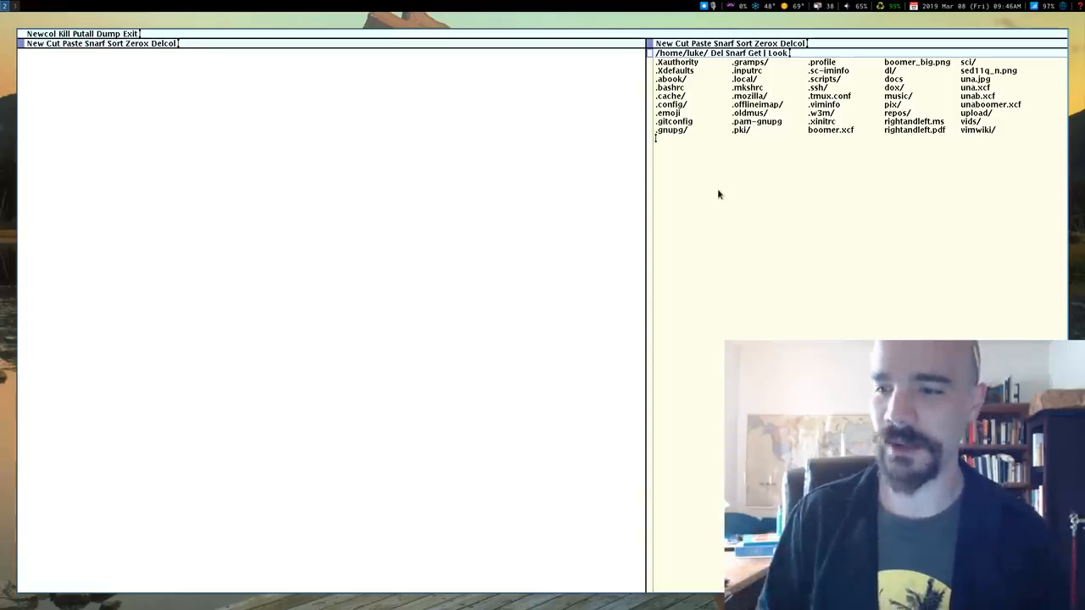
Select the web link and email address on the first lines to plumb them
type("w")
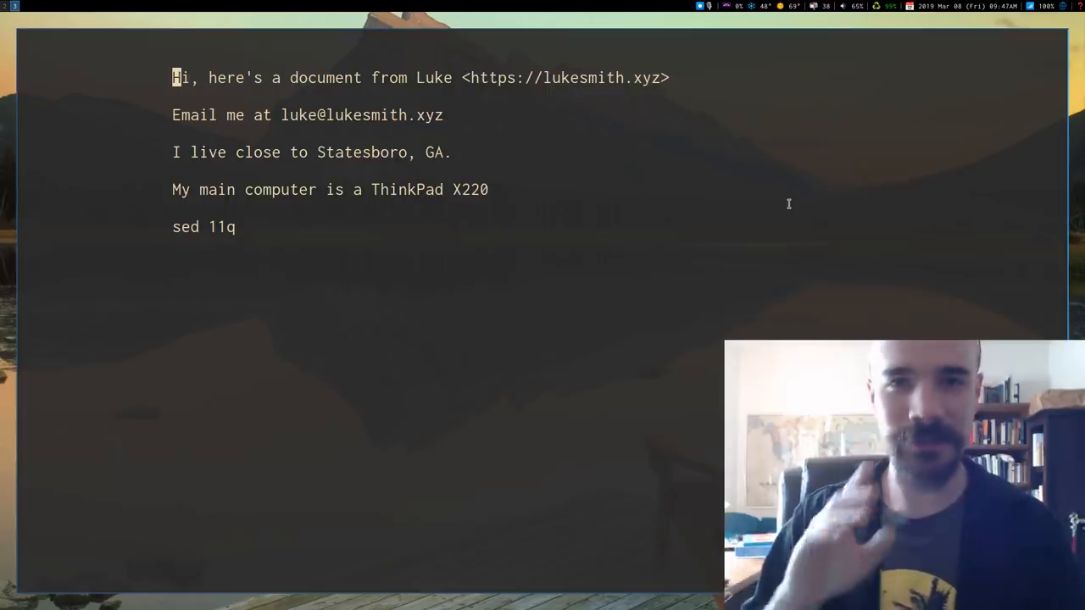
mouse_move(467, 72)
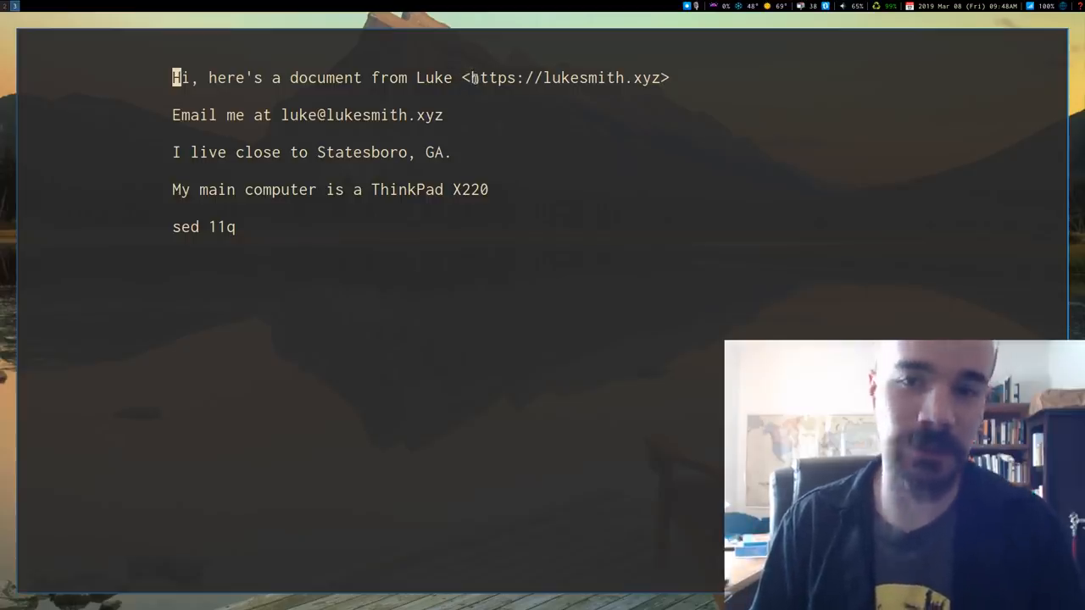
key("v")
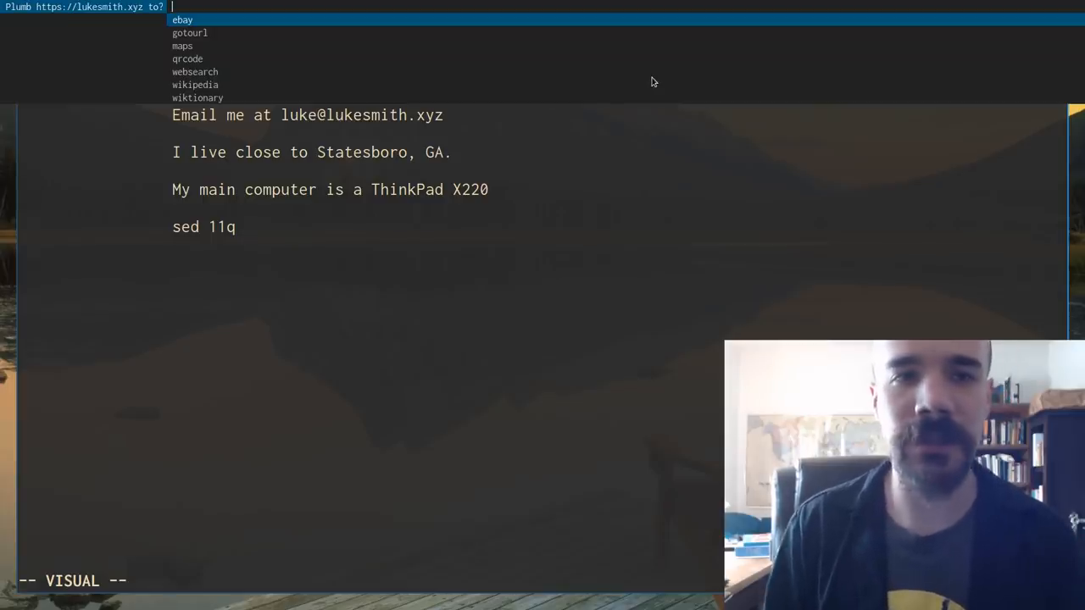
mouse_move(51, 20)
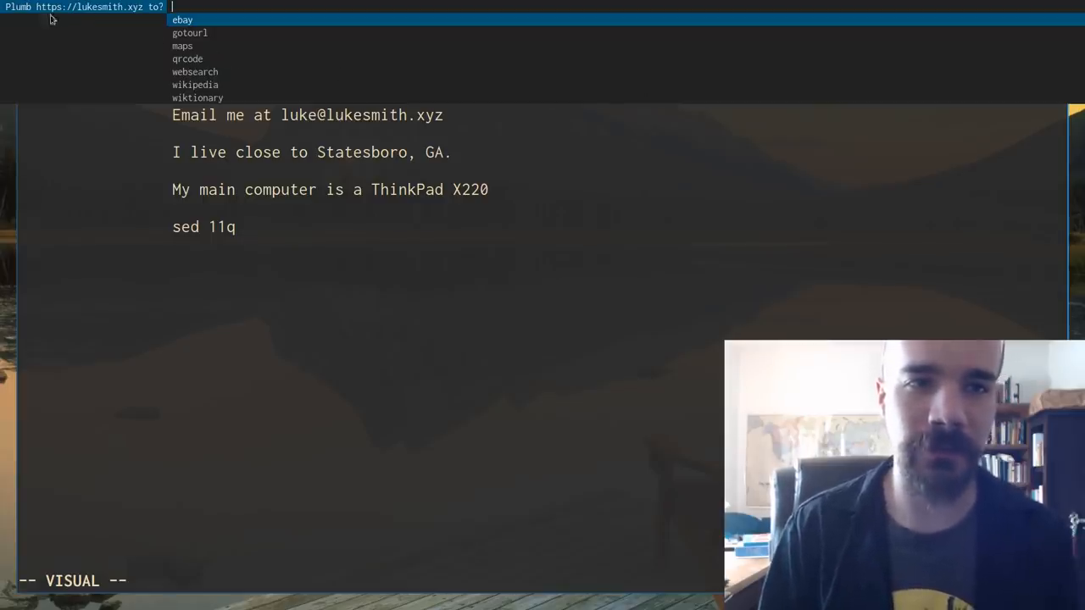
mouse_move(276, 91)
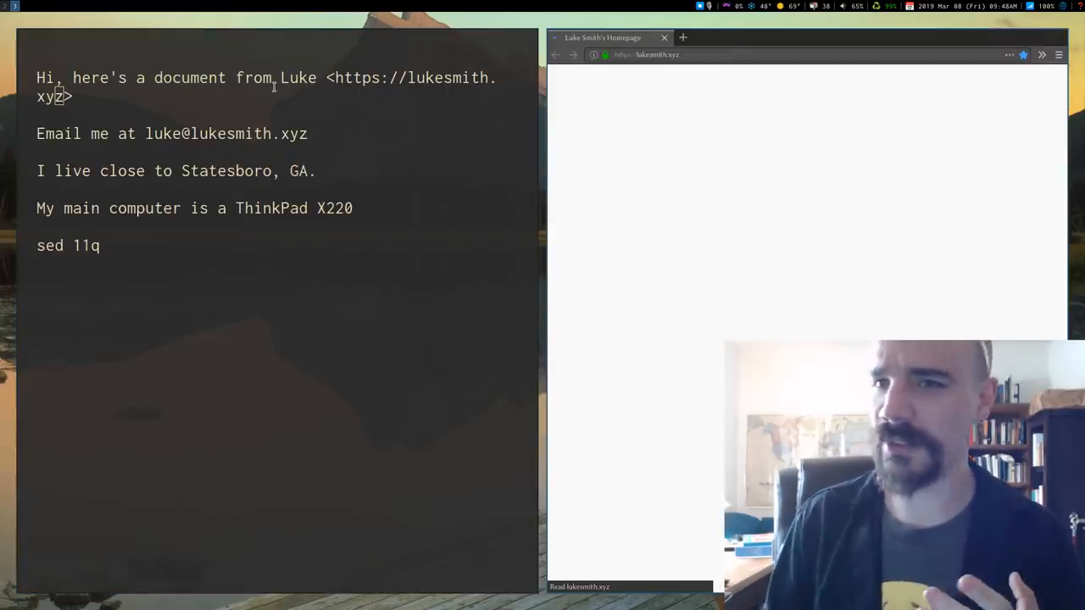
mouse_move(655, 125)
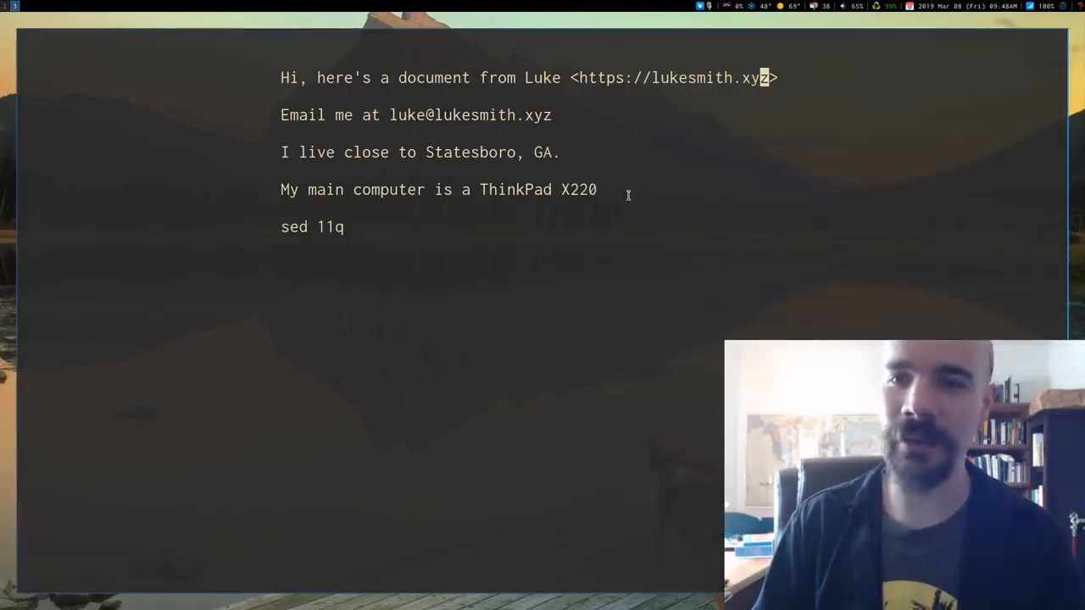
key("v")
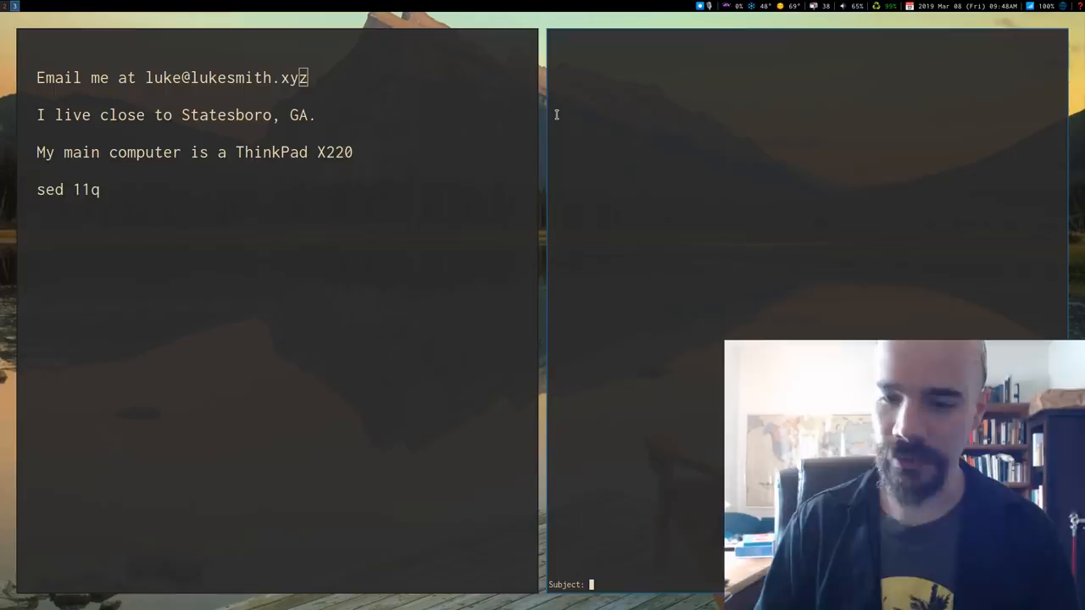
type("kajsdhf")
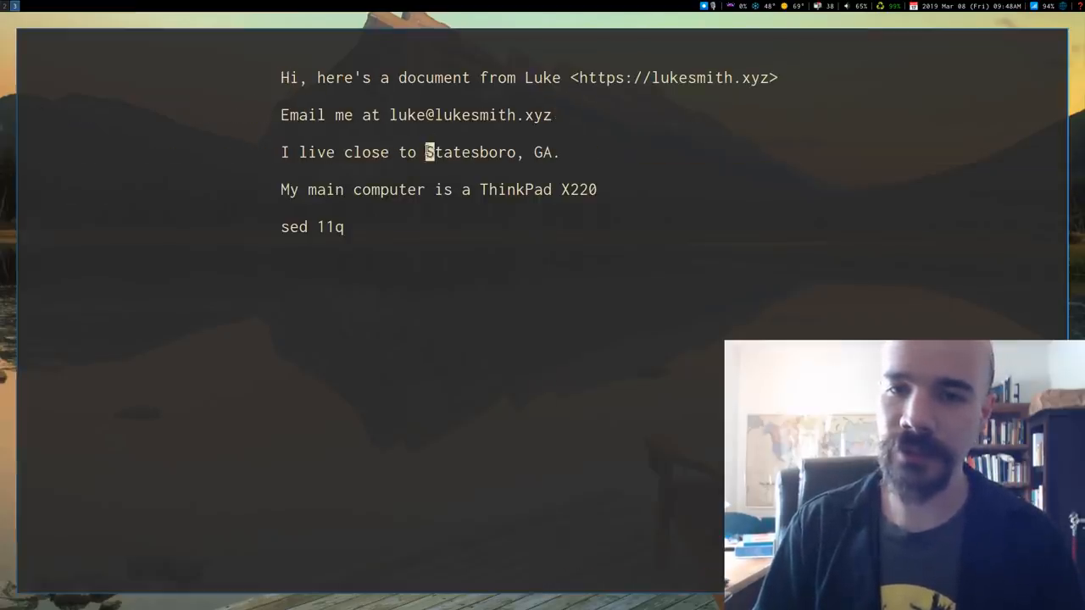
Plumb 'Statesboro' to a map search, search eBay for ThinkPad X220, then close the browser tabs
key("v")
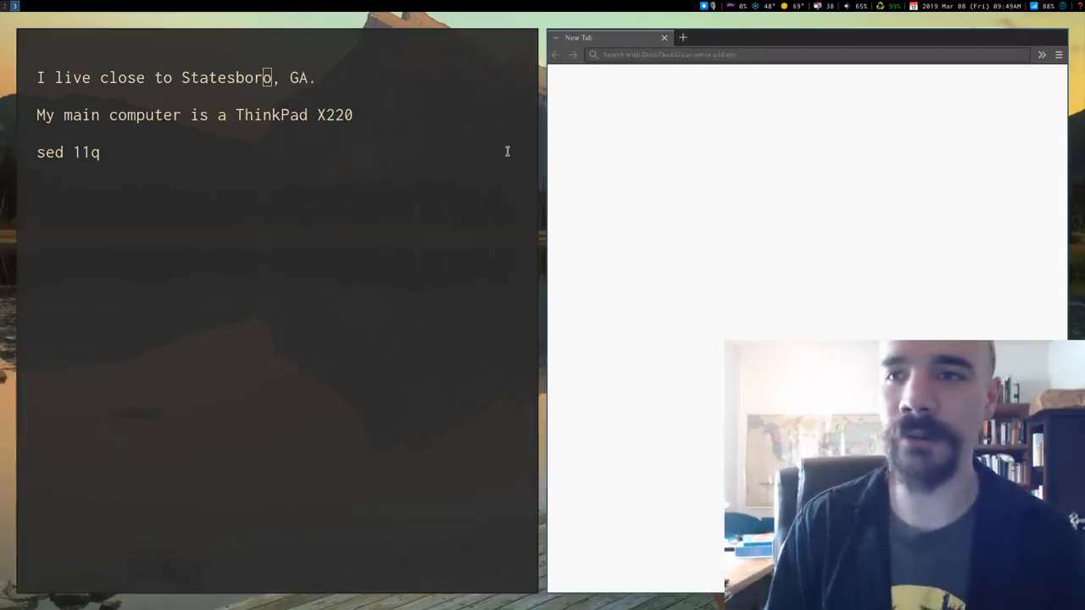
key("Return")
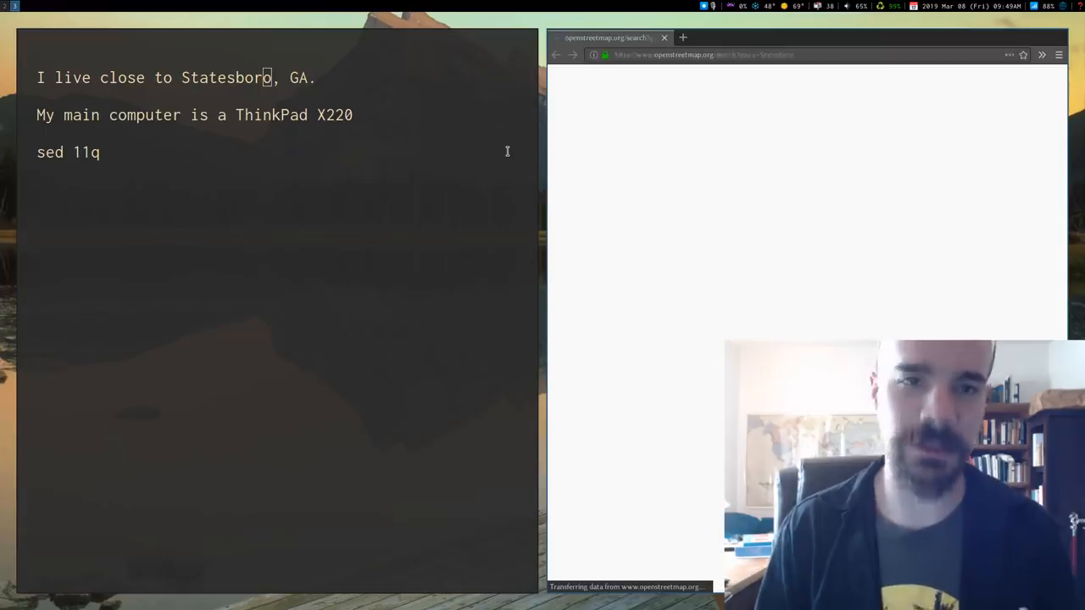
left_click(702, 109)
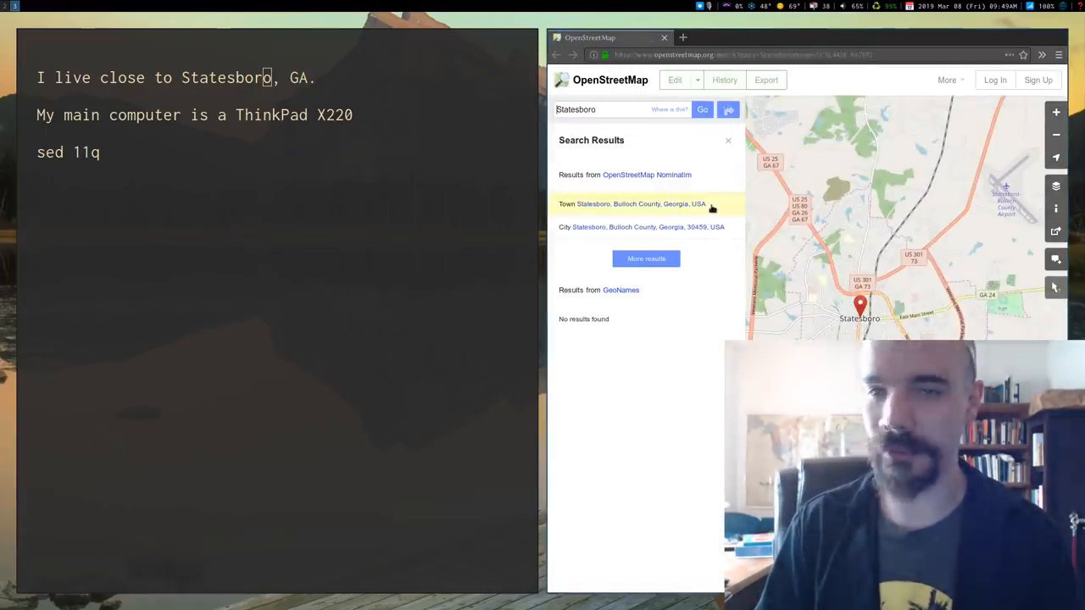
left_click(631, 204)
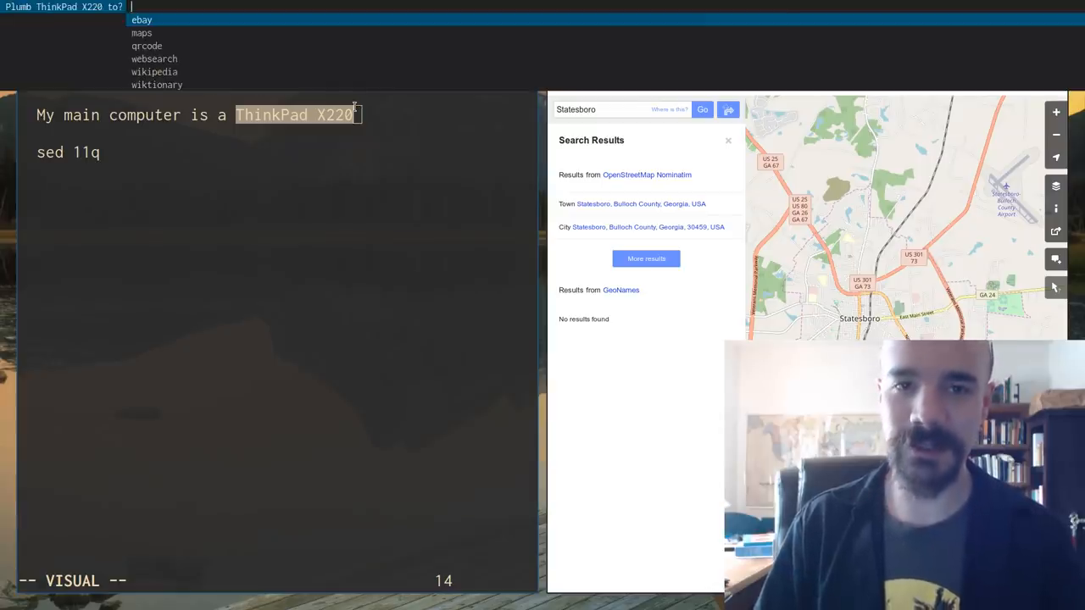
left_click(141, 20)
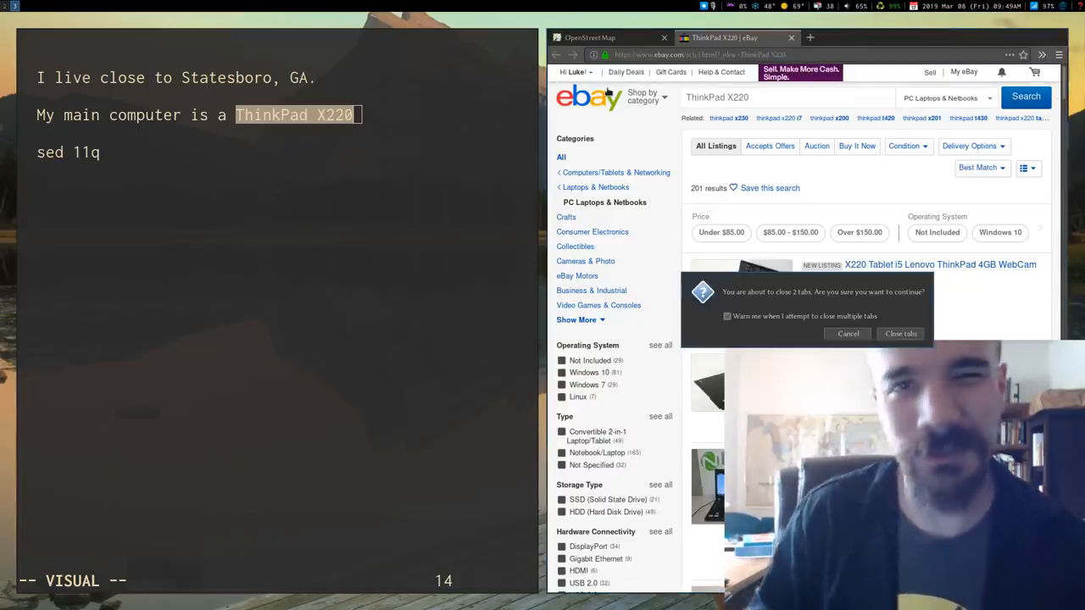
left_click(900, 333)
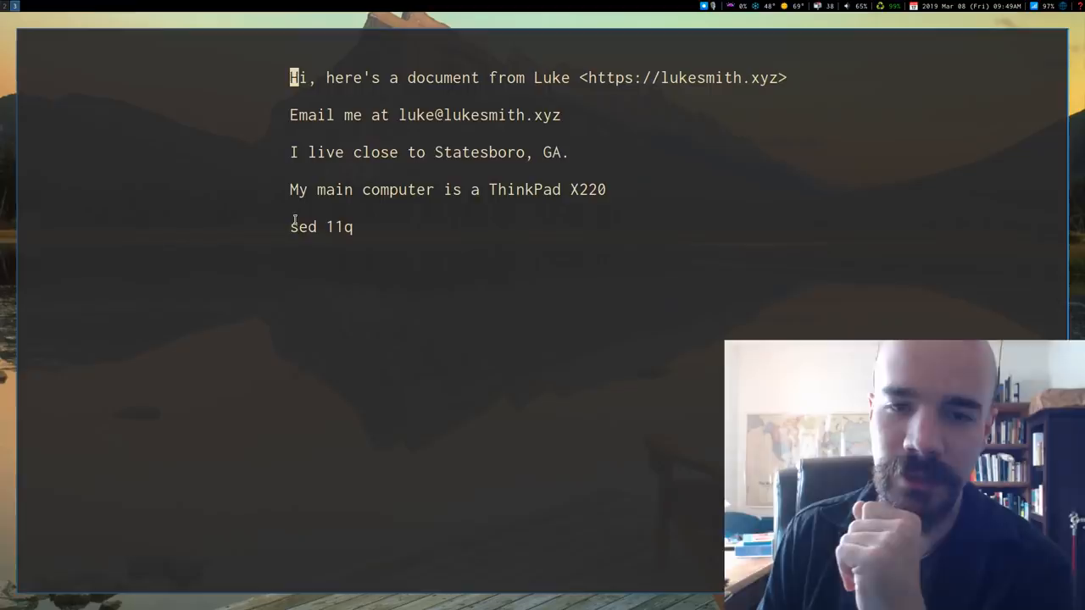
Open the sed manual page from the document, then select the email line and dismiss dmenu
key("v")
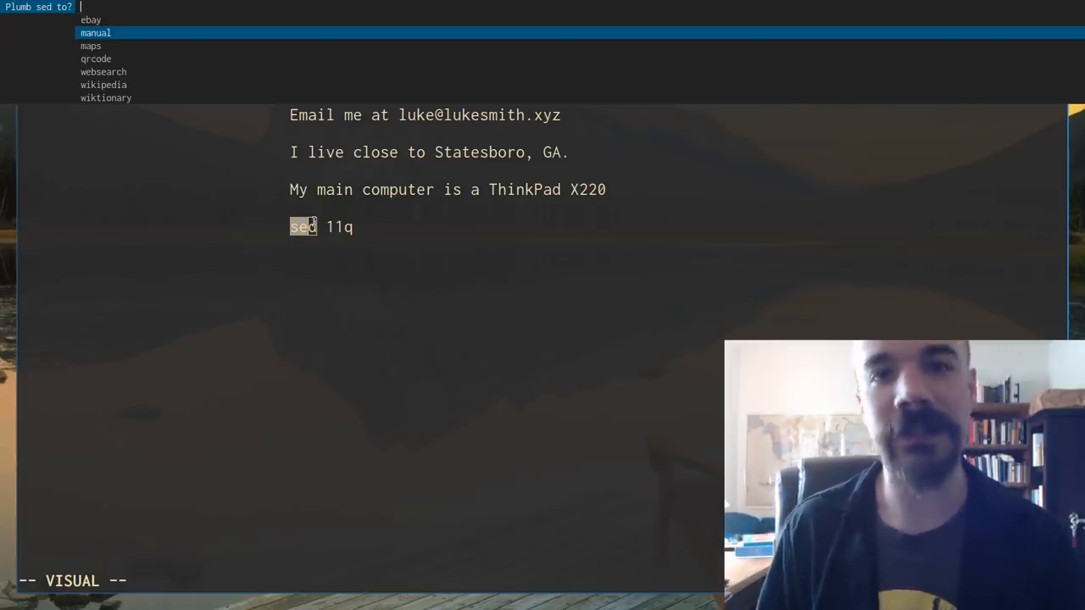
left_click(95, 32)
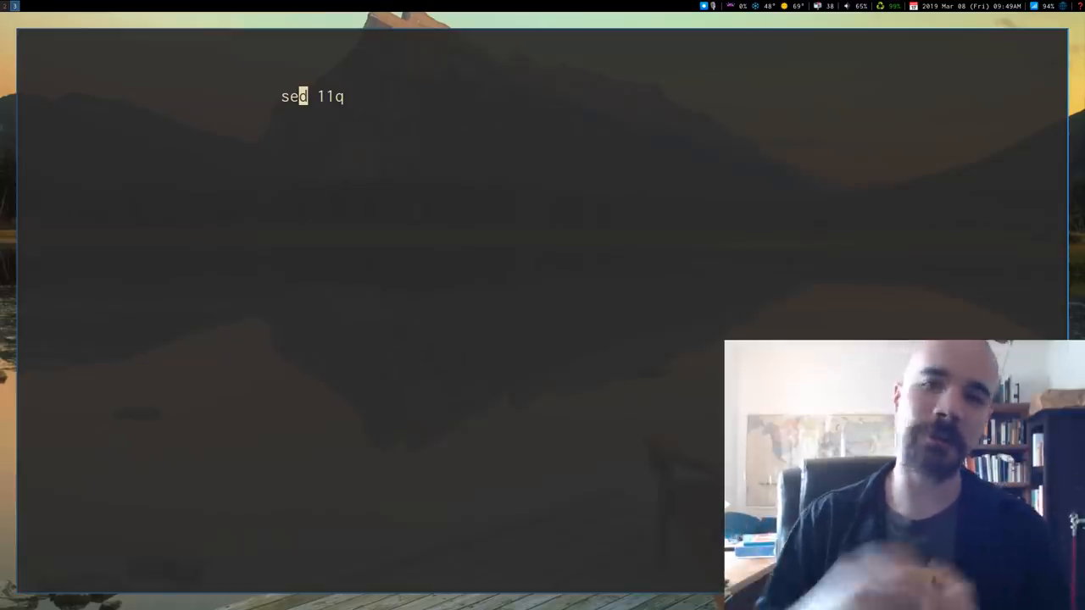
key("Return")
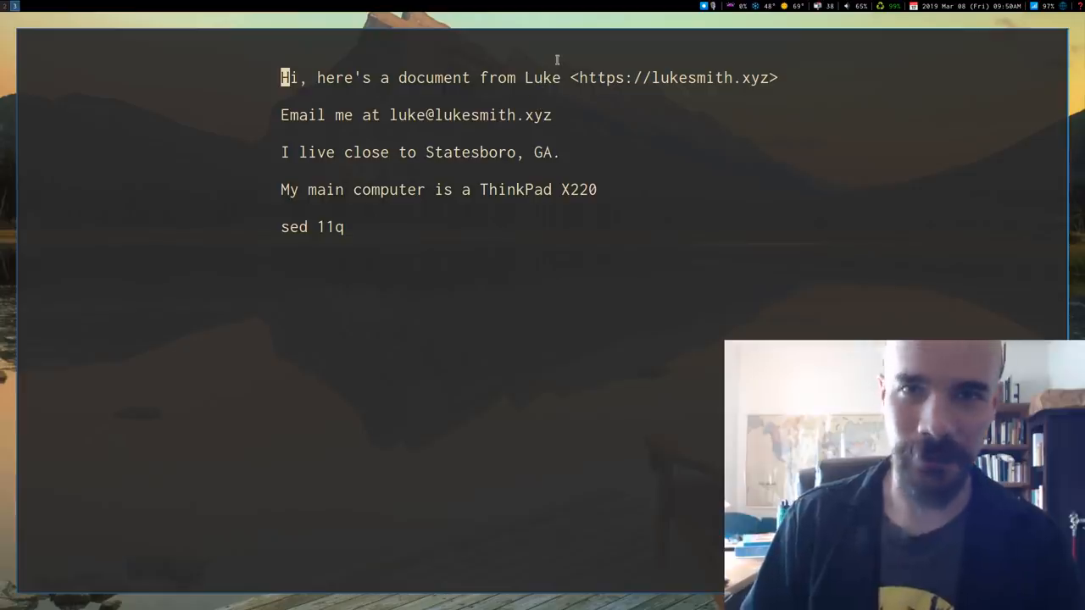
mouse_move(373, 108)
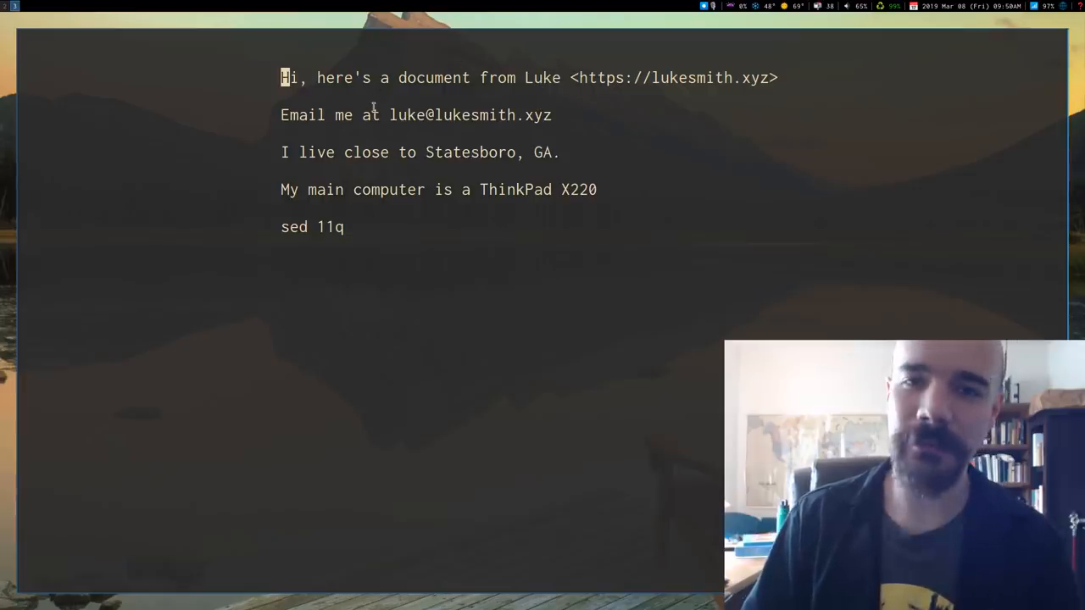
key("v")
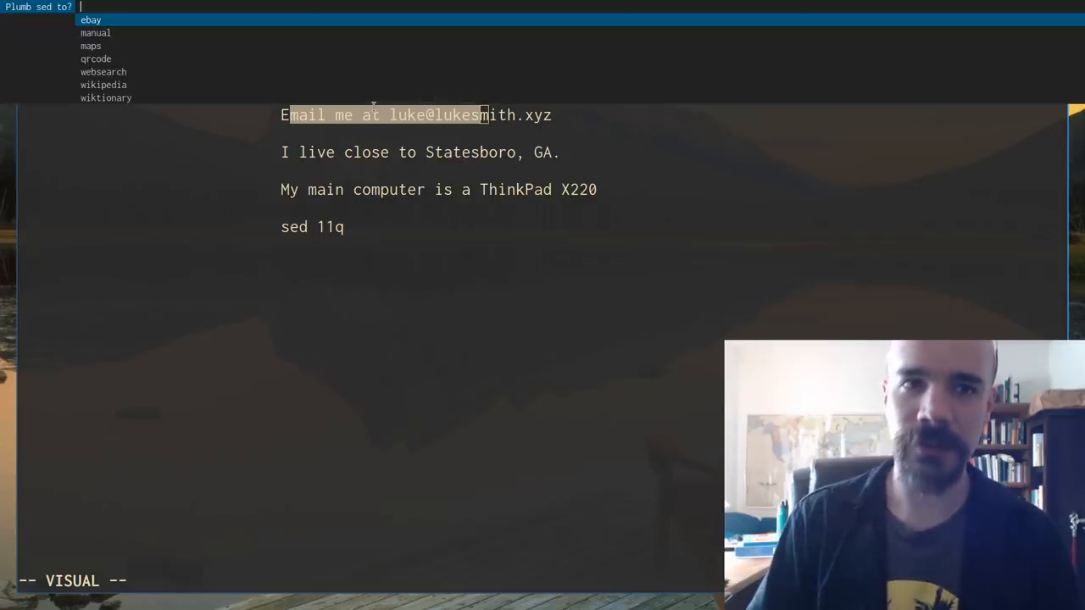
key("Escape")
type("s")
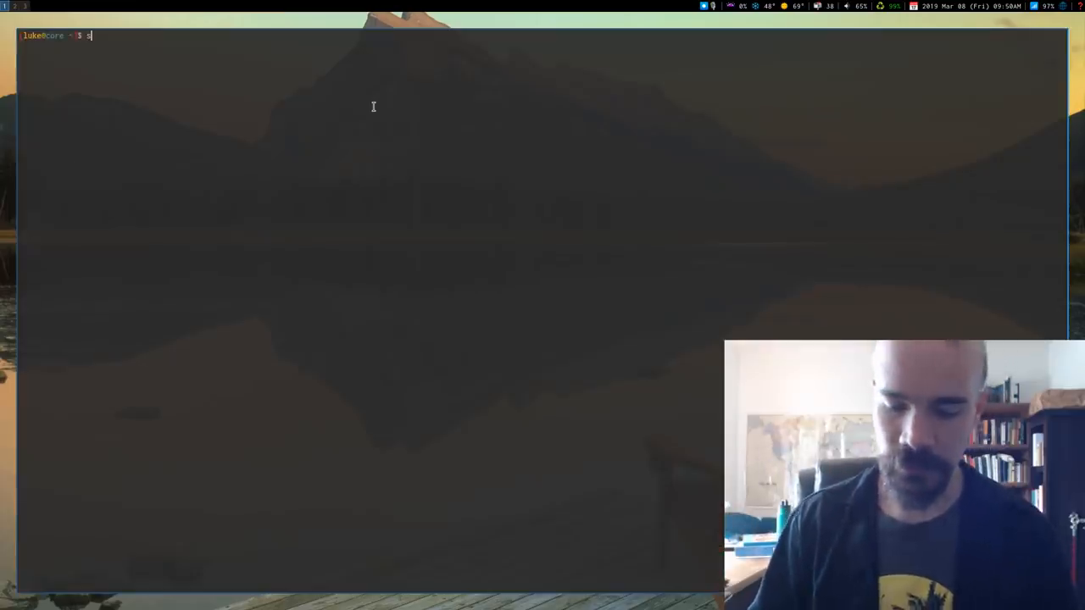
Open the cabl script beside a shell and run declare -F | awk '{print $3}'
key("Return")
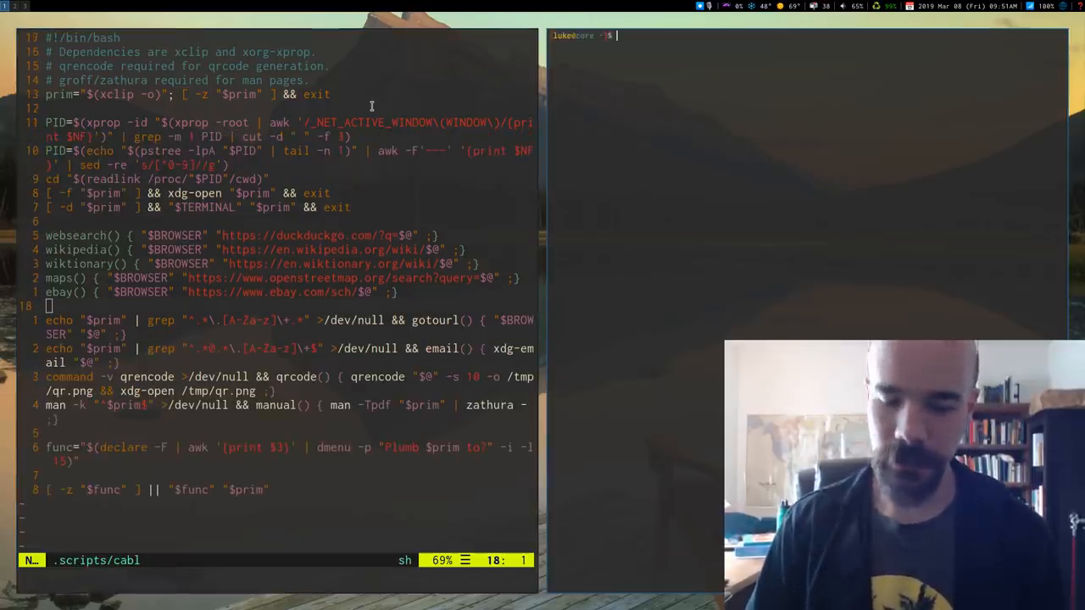
type("de")
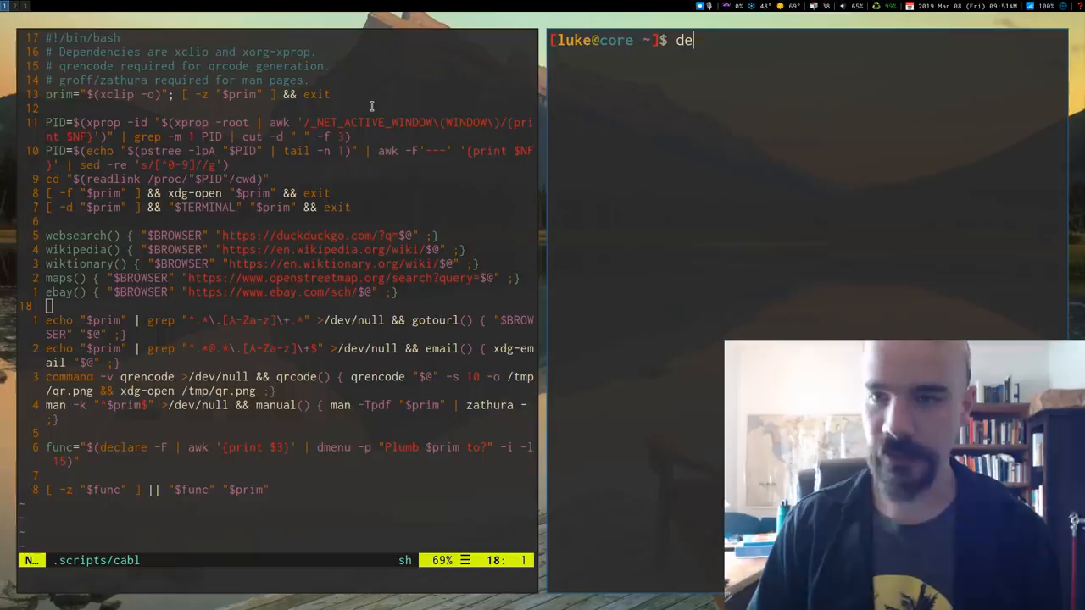
key("Return")
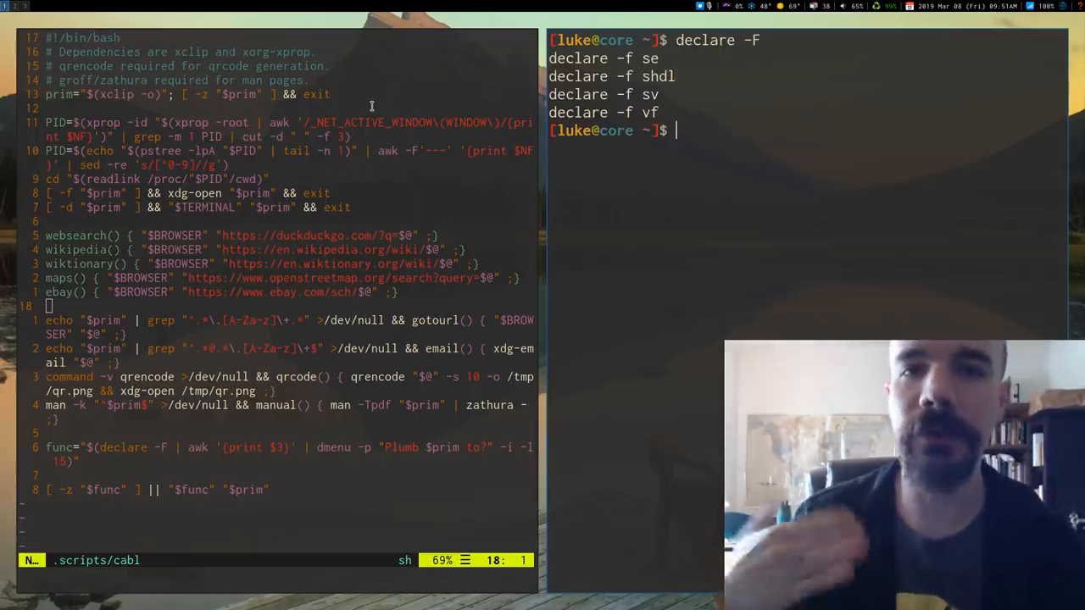
type("declare -F |")
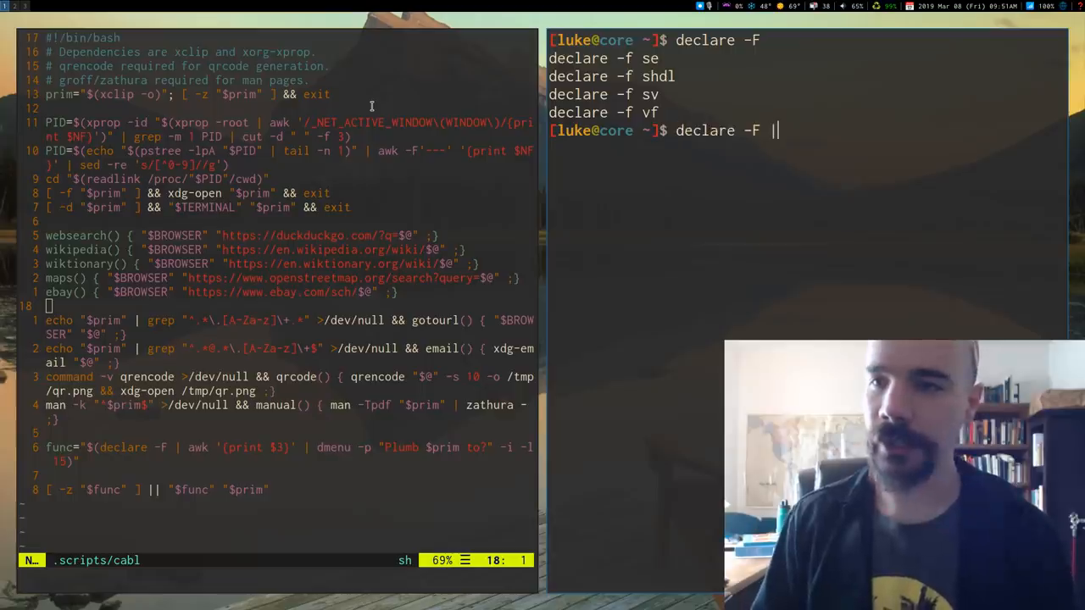
type("| awk '{print $3")
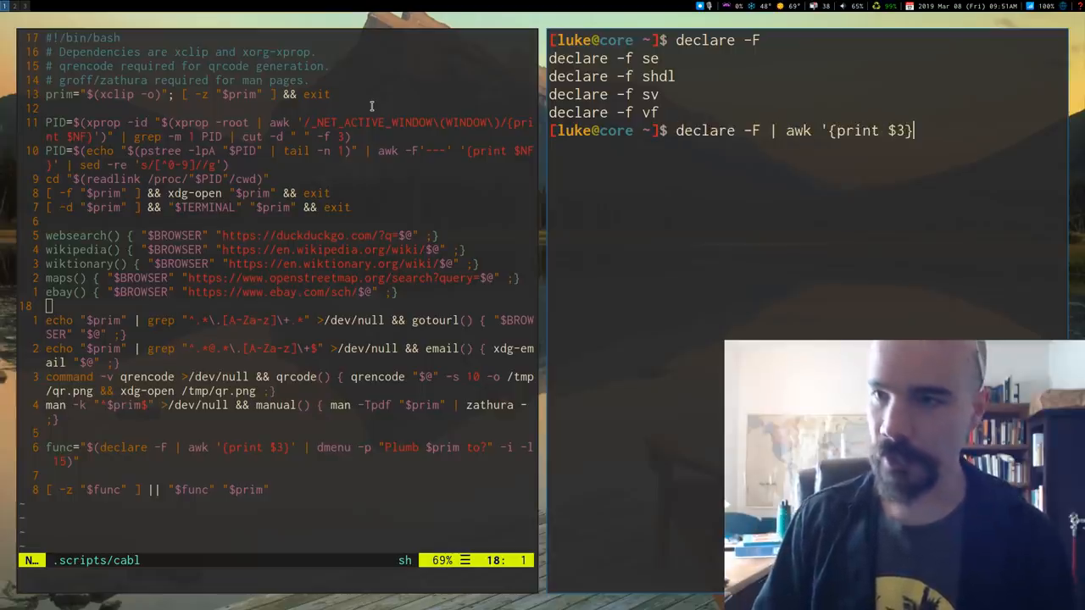
key("Return")
type("declare -F | awk '{print $3}' | dmen")
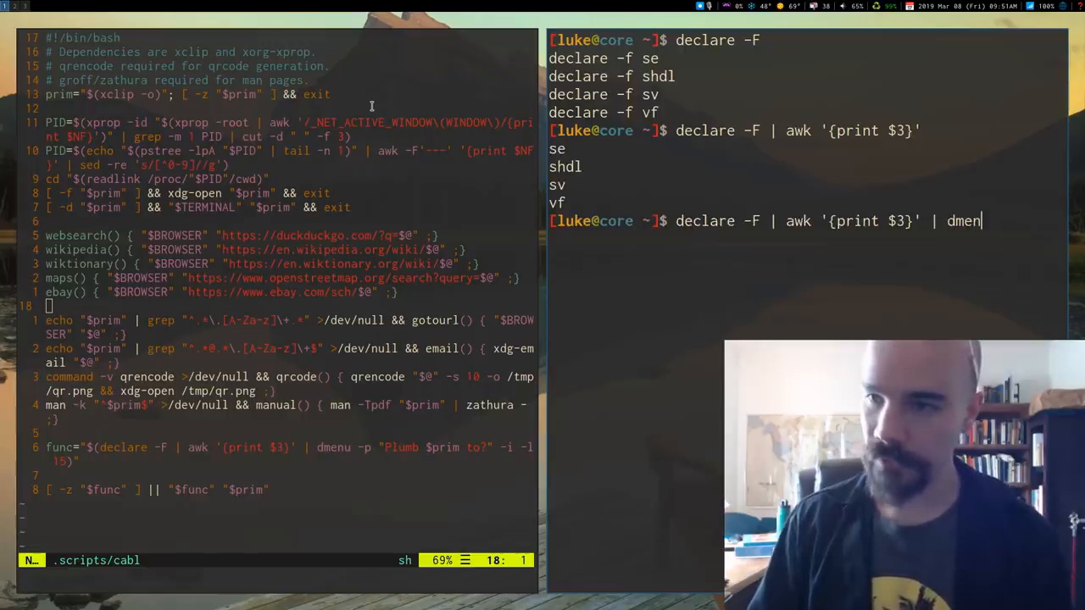
Pipe the function names into dmenu with prompt 'Pick a function:', then dismiss it
type("-p \"")
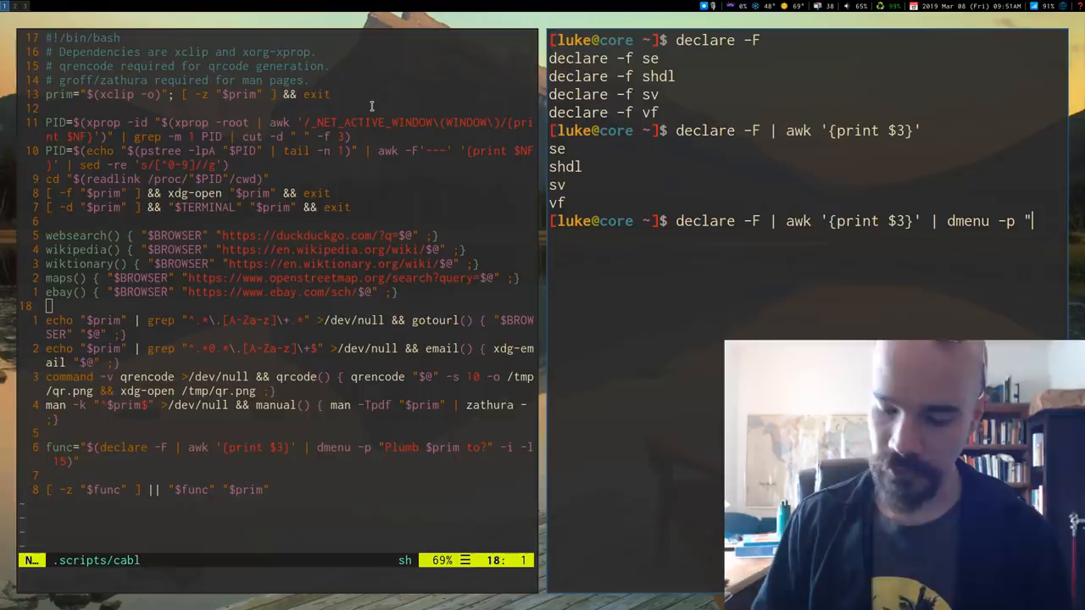
type("Pick a")
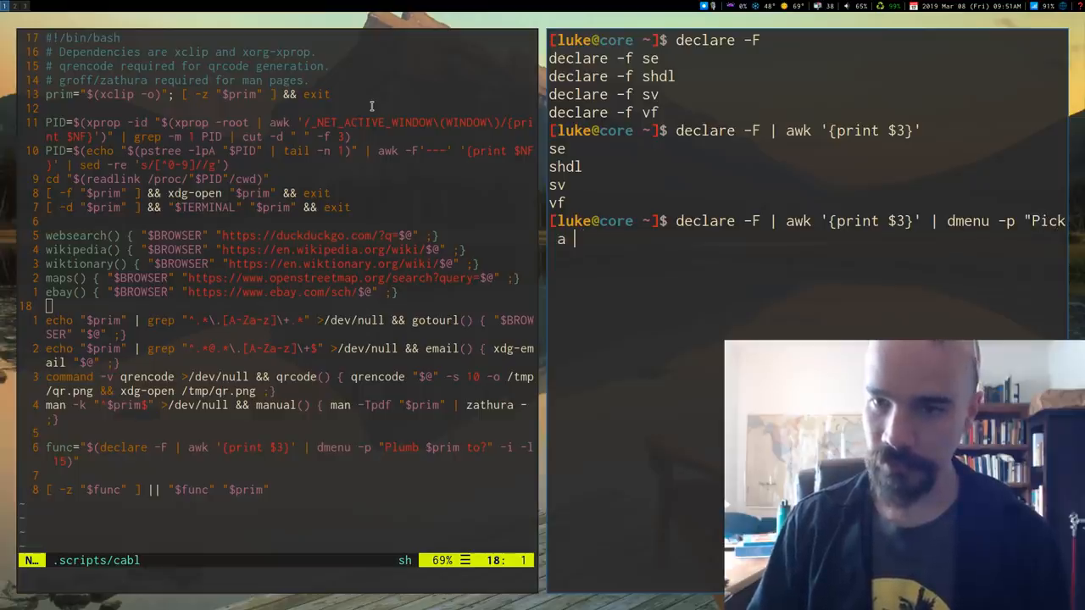
type("function:")
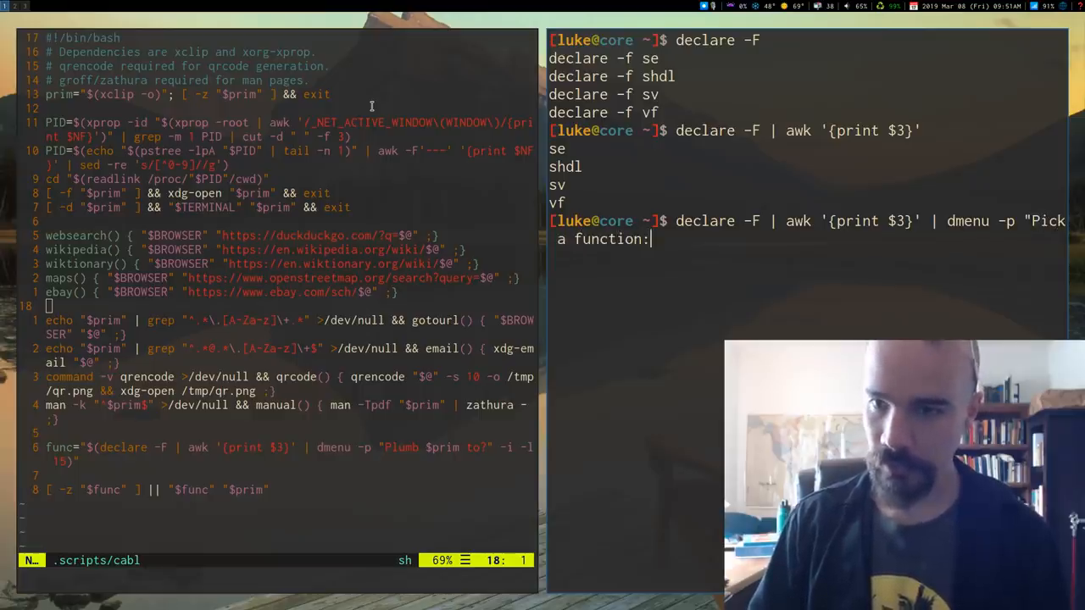
key("Return")
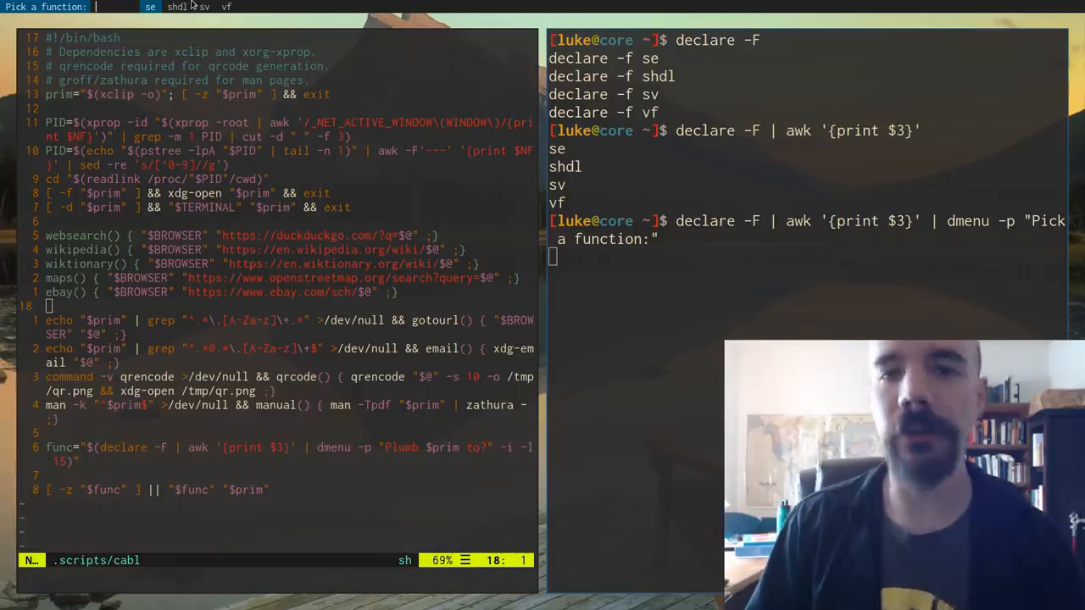
key("Escape")
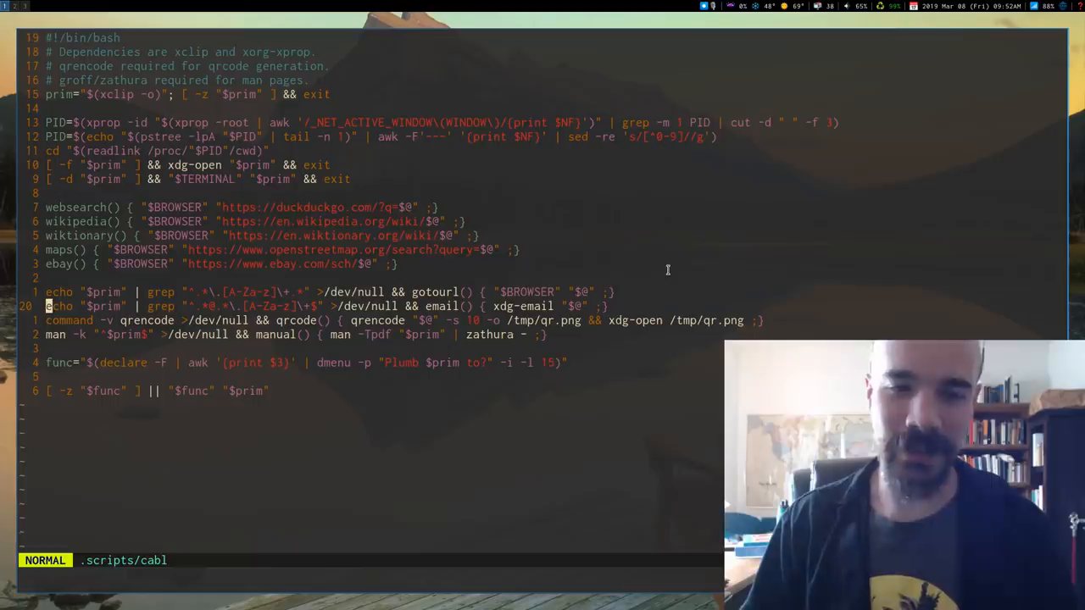
Plumb the selected wiktionary URL into a QR code, then quit Neovim
key("v")
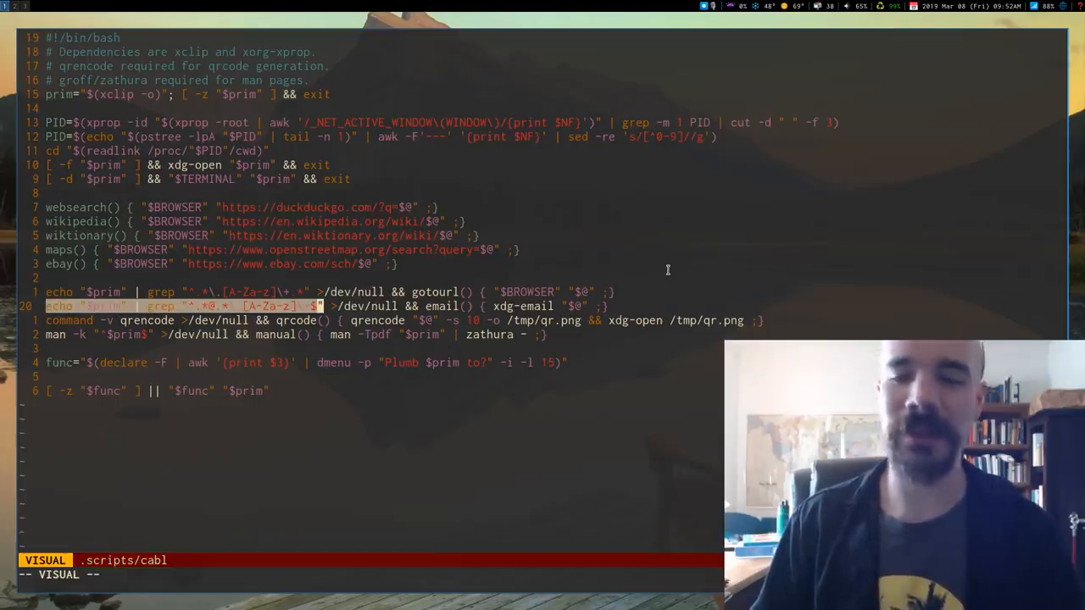
key("Escape")
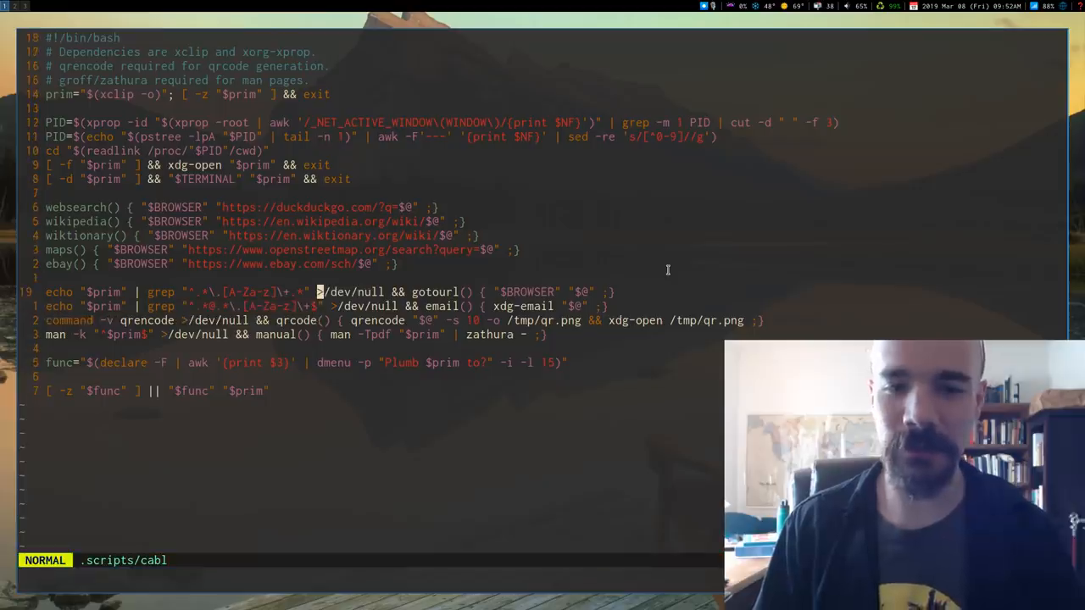
key("0")
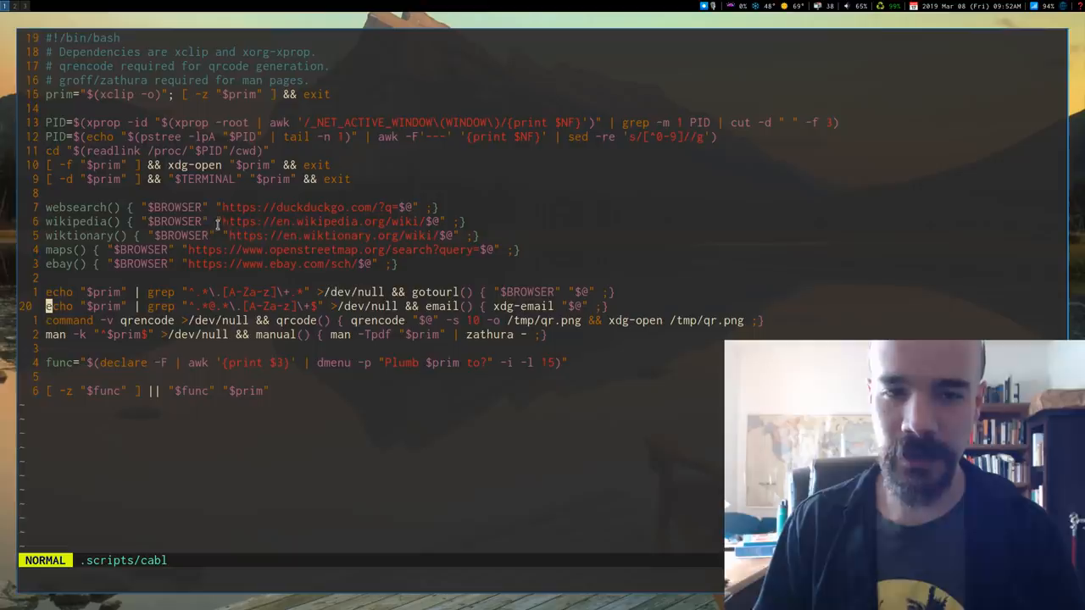
key("v")
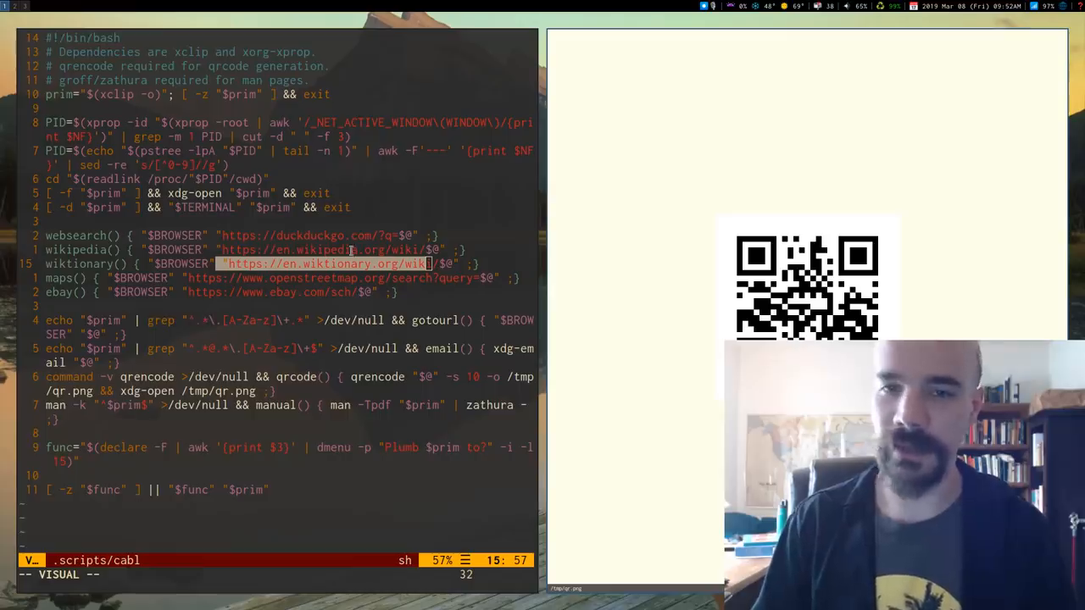
mouse_move(760, 182)
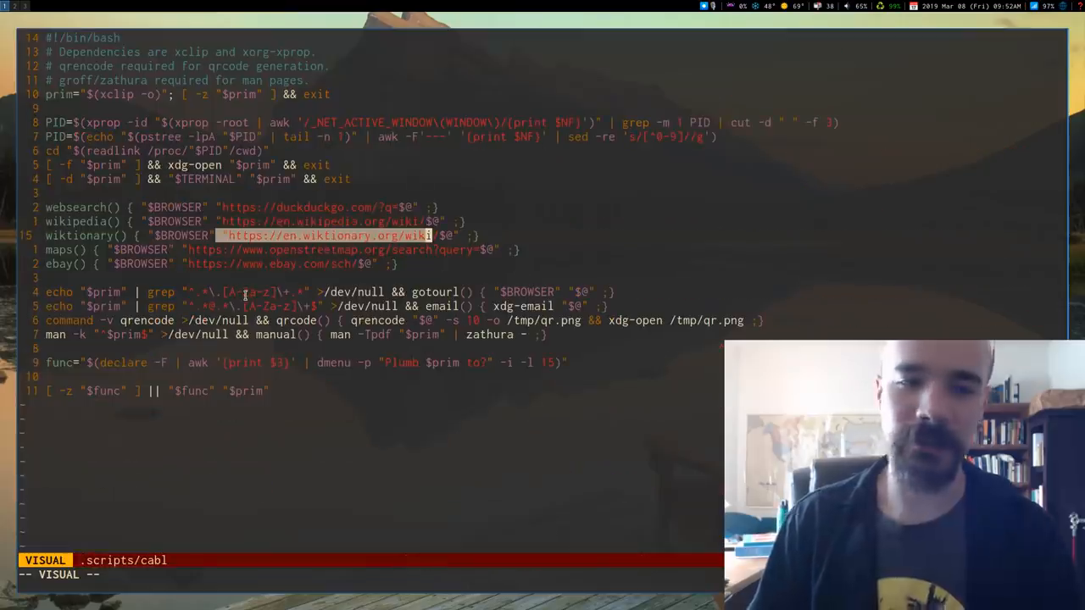
key("Escape")
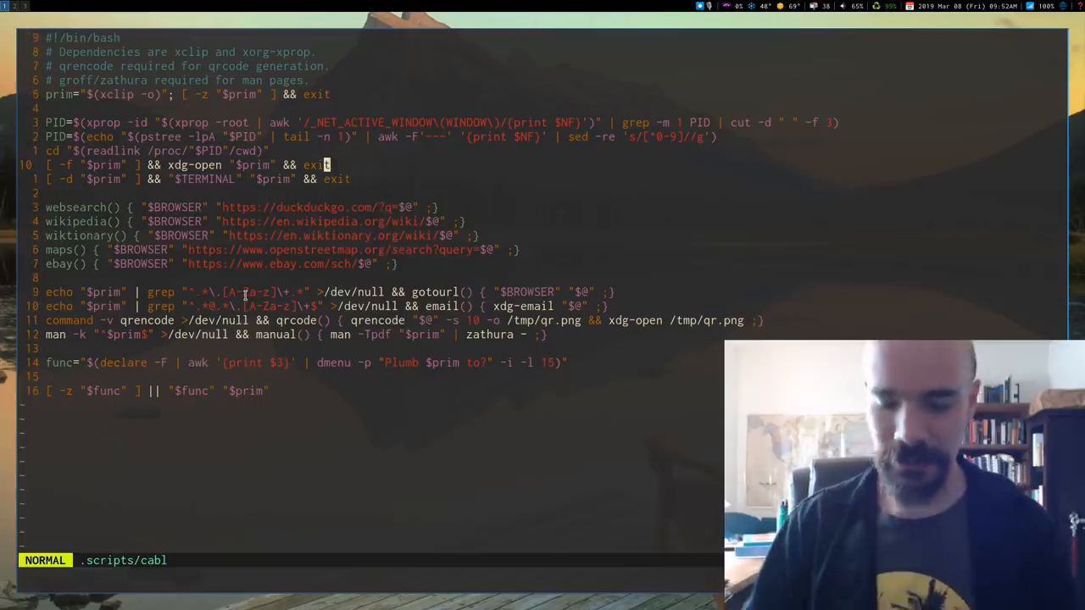
key("Return")
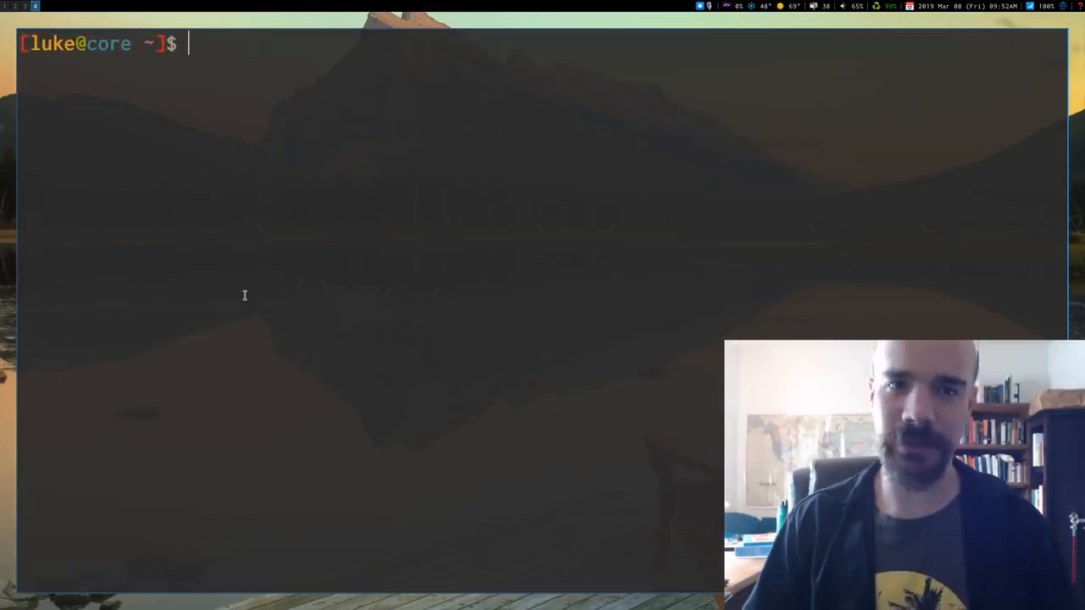
List the home folder, plumb boomer_big.png to sxiv, and cancel the typed sxiv command
type("ls")
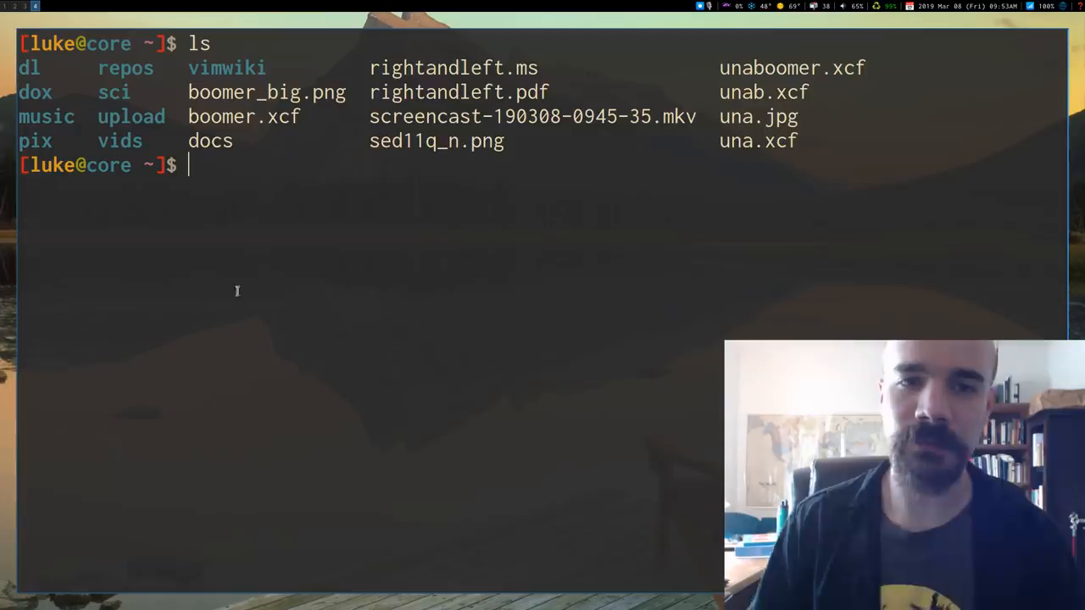
double_click(266, 91)
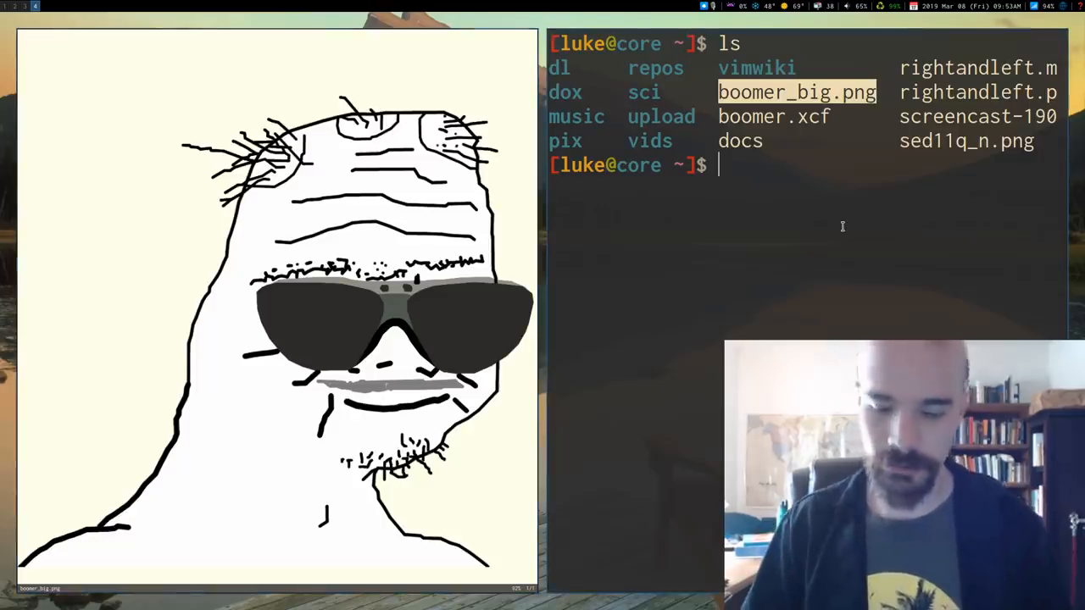
type("sxiv")
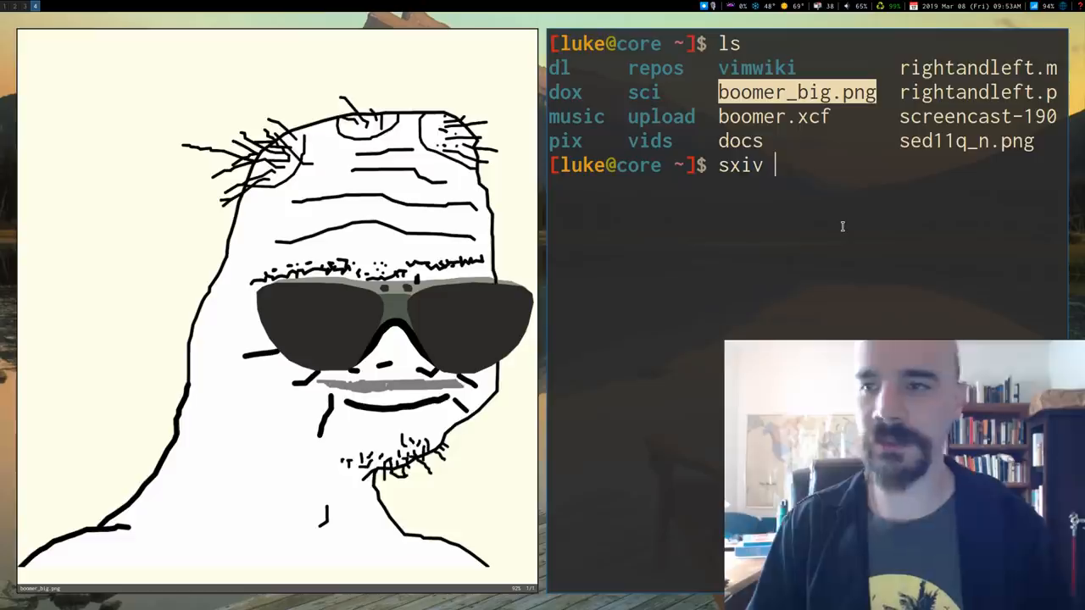
type("boomer_big.png")
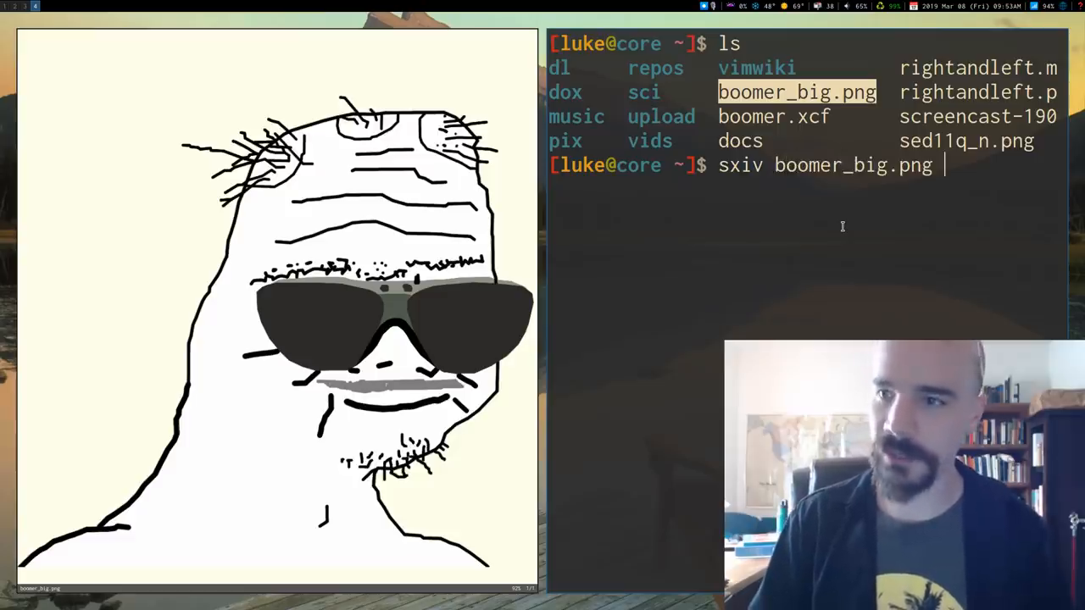
key("ctrl+c")
type("cd dl")
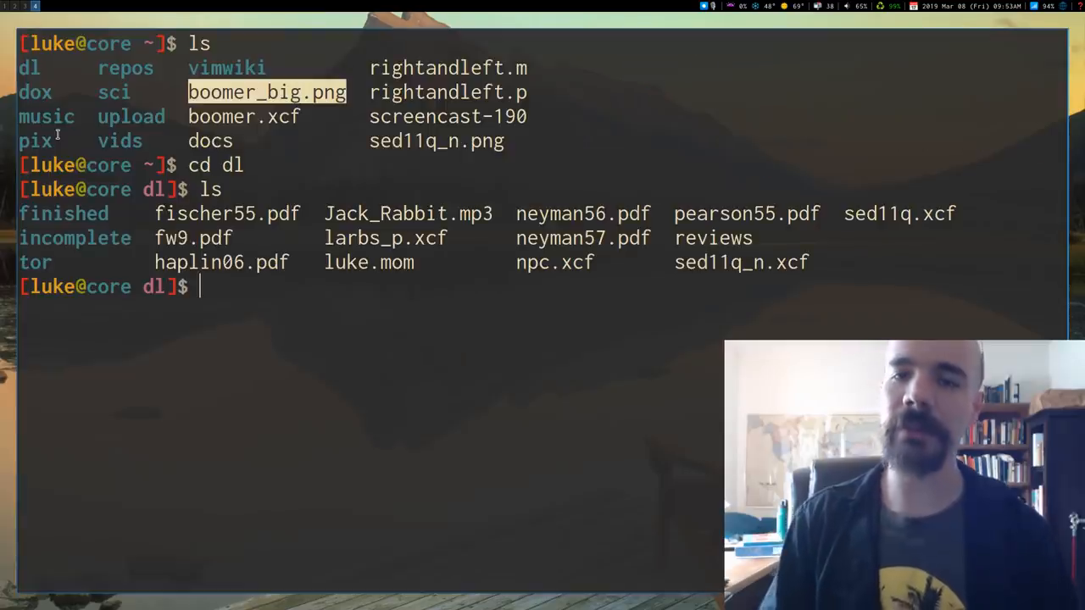
mouse_move(217, 201)
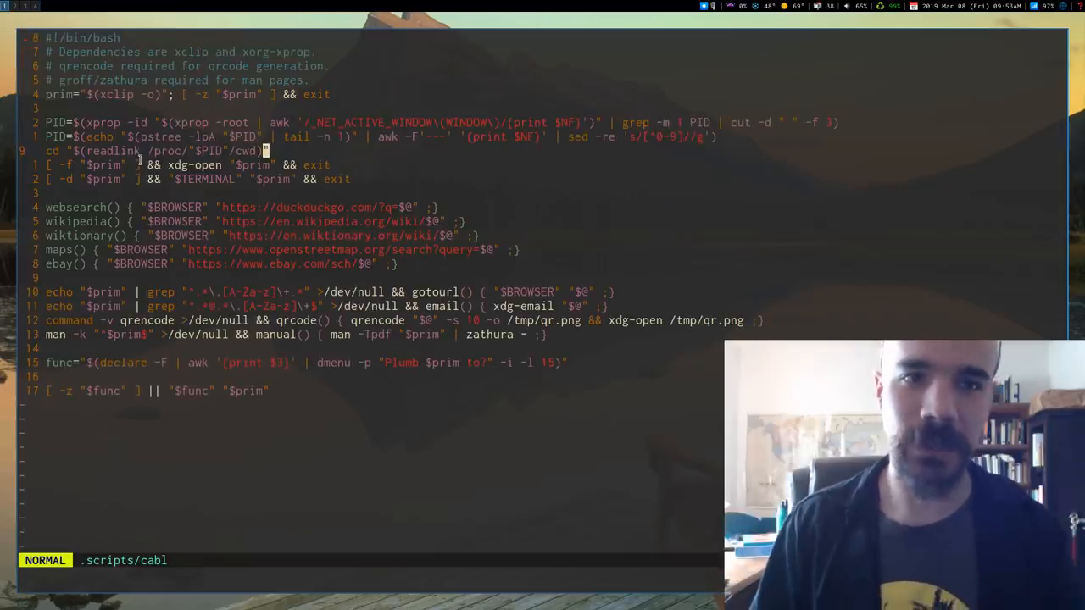
Review the cd readlink line in the cabl script before quitting to a cleared dl prompt
key("V")
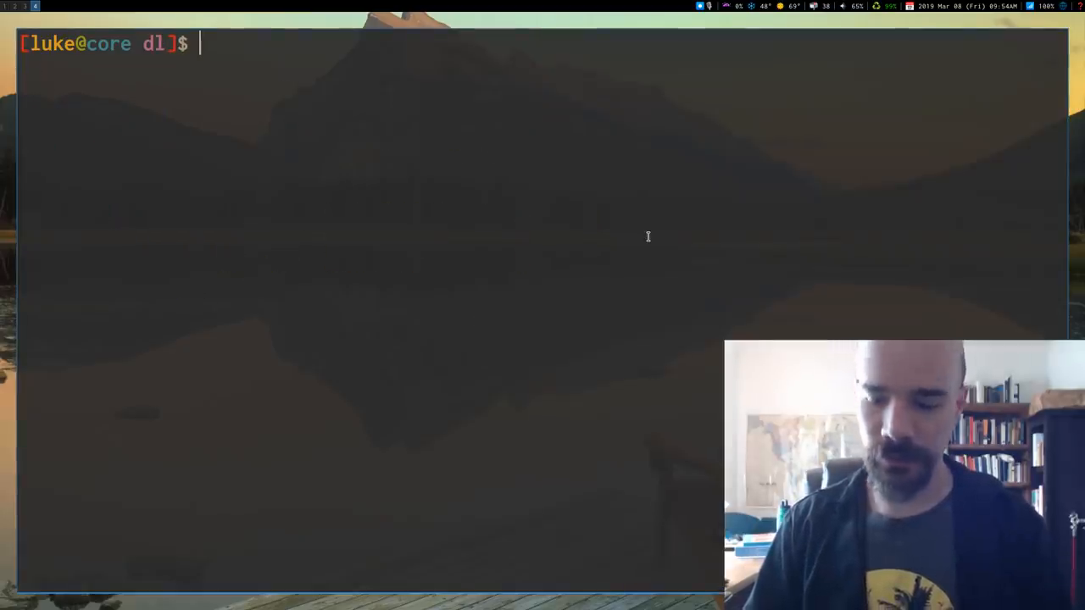
List the home folder and highlight boomer_big.png to plumb it into sxiv
key("Return")
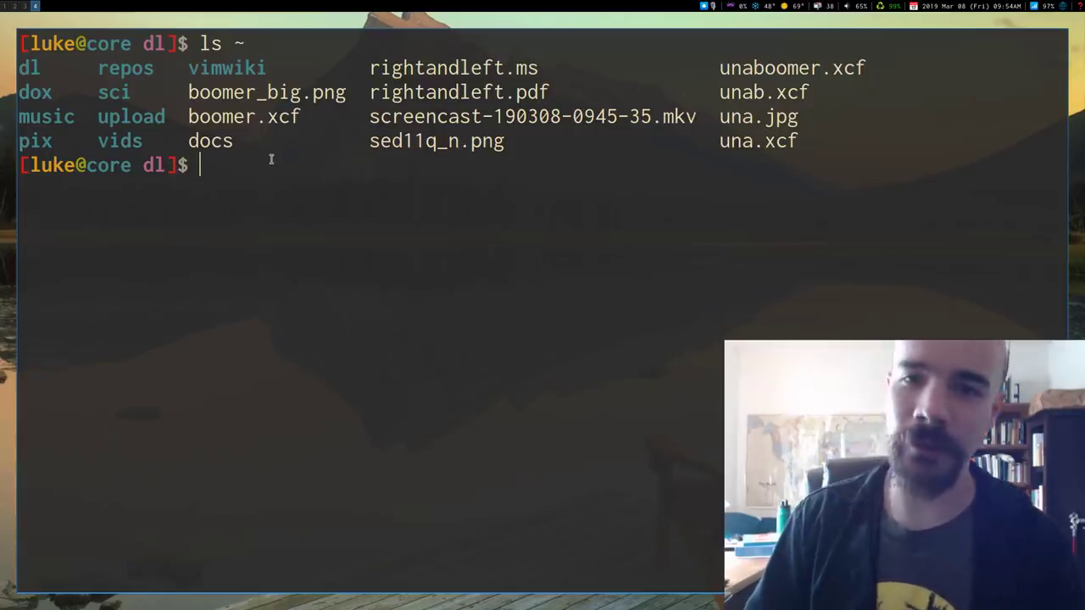
double_click(437, 141)
type("cd")
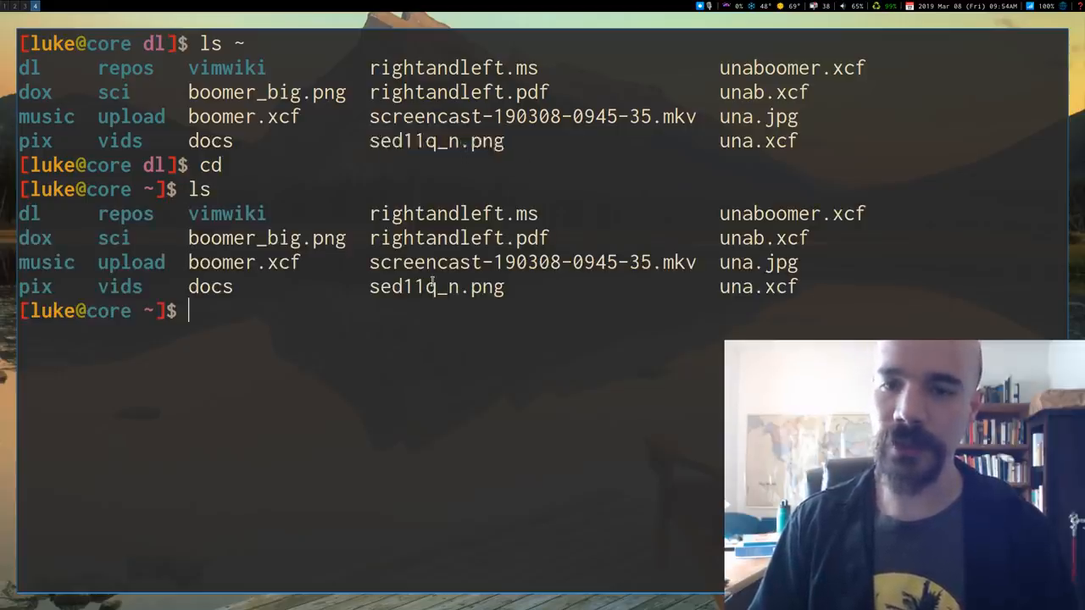
double_click(436, 287)
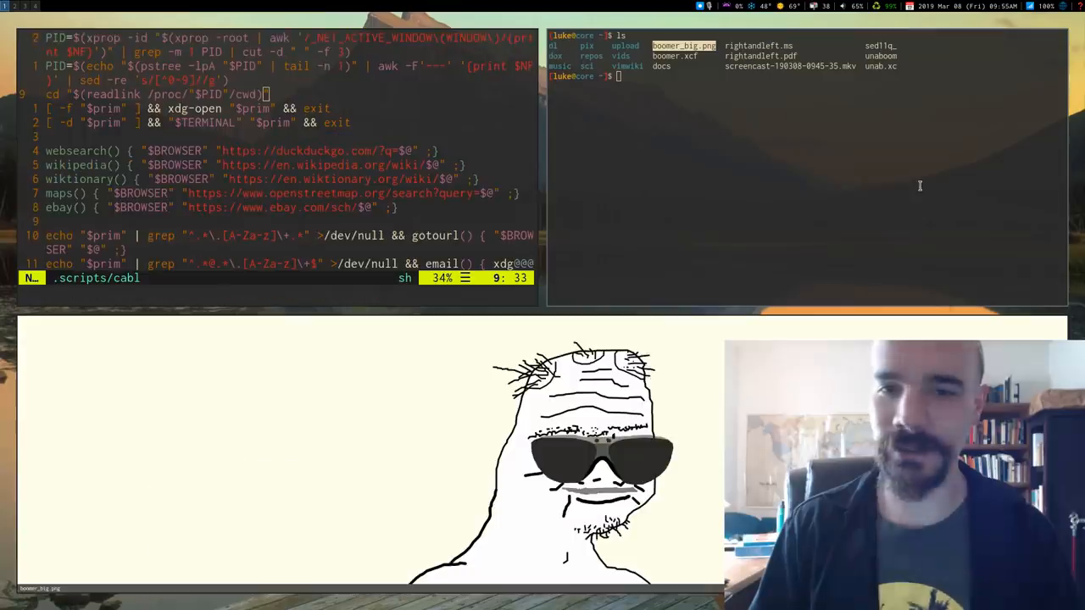
mouse_move(369, 489)
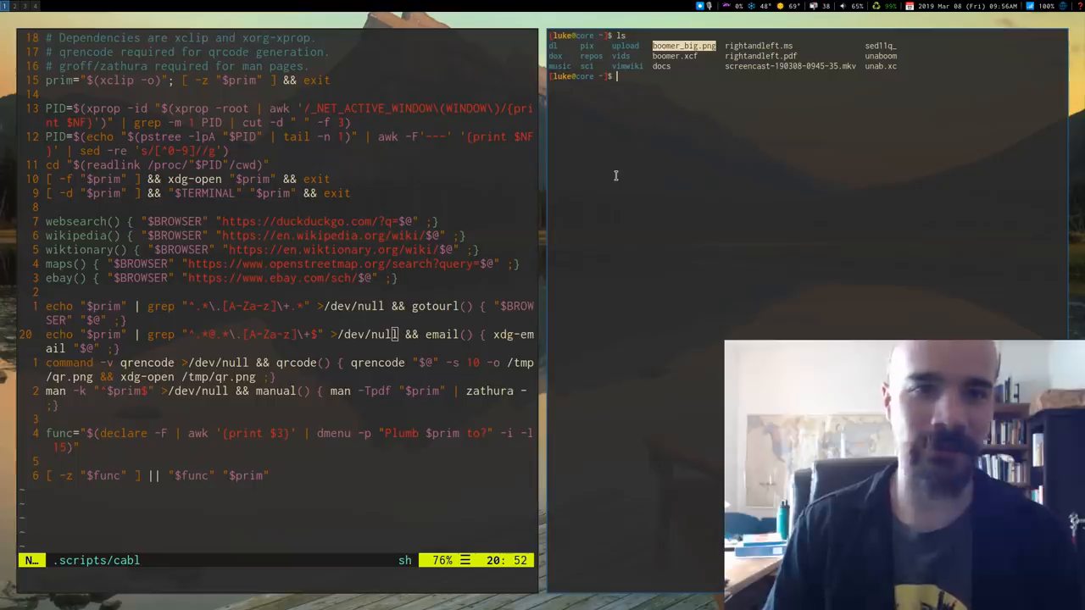
mouse_move(667, 199)
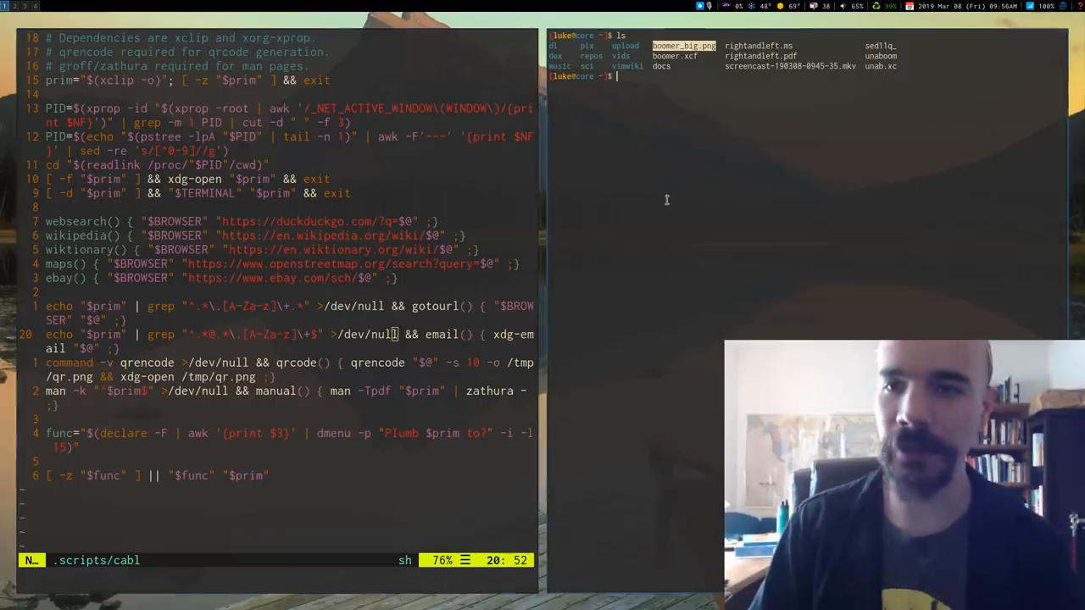